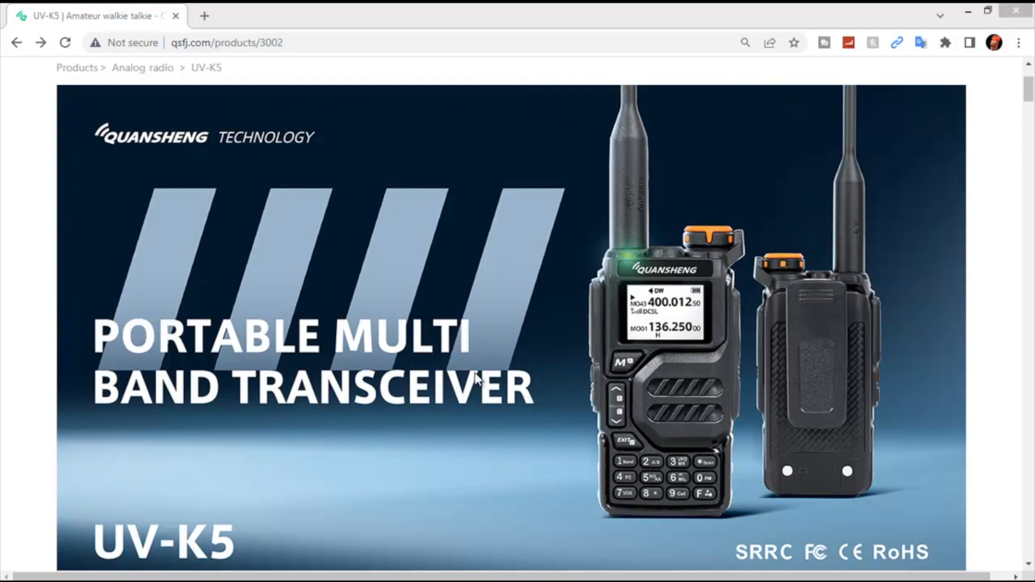
{"action": "mouse_move", "coordinate": [321, 145]}
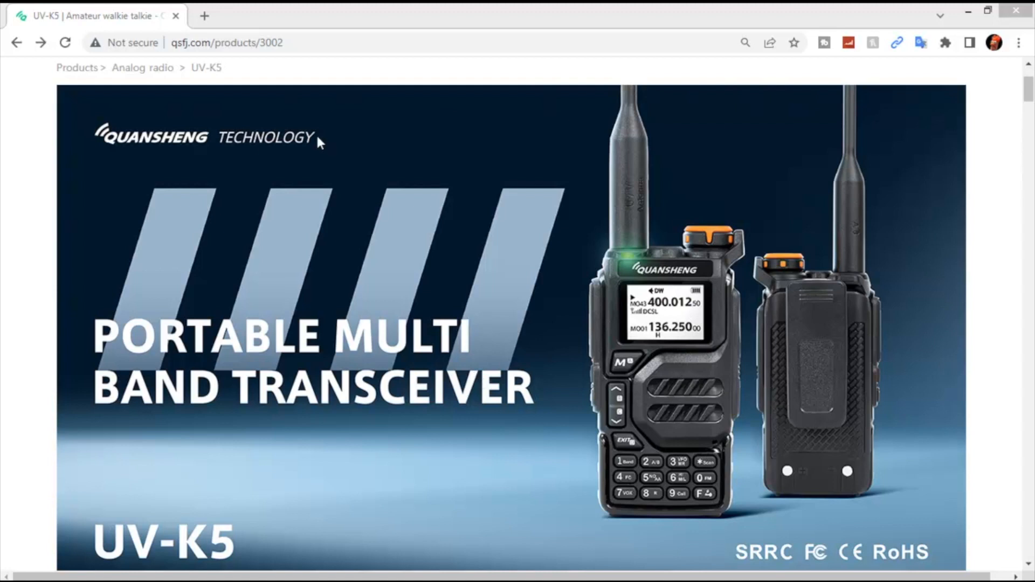
{"action": "mouse_move", "coordinate": [184, 49]}
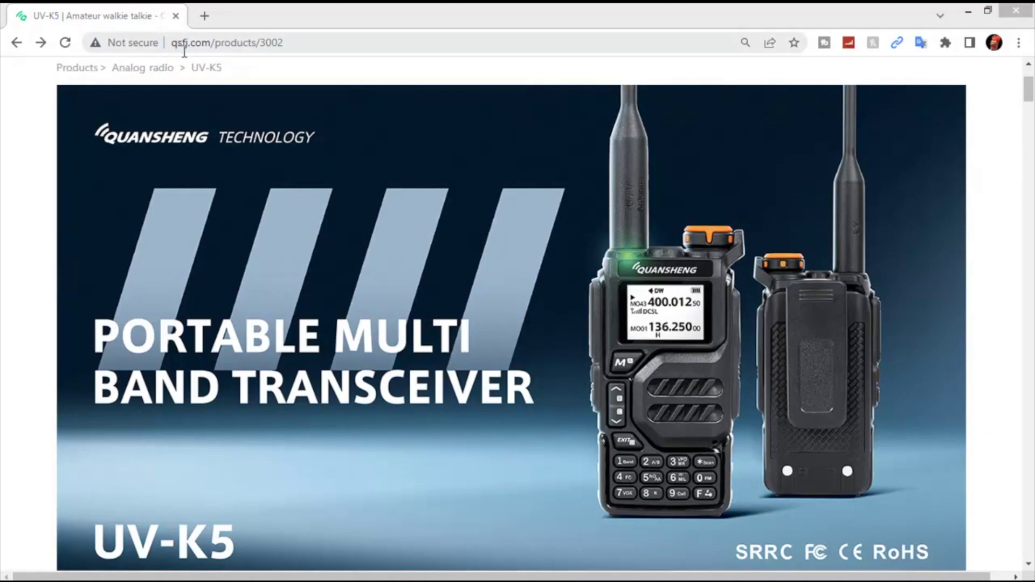
Step: Navigate from Services & Supports to the Download center and choose the UV-K5 product page
{"action": "scroll", "scroll_direction": "up", "scroll_amount": 3}
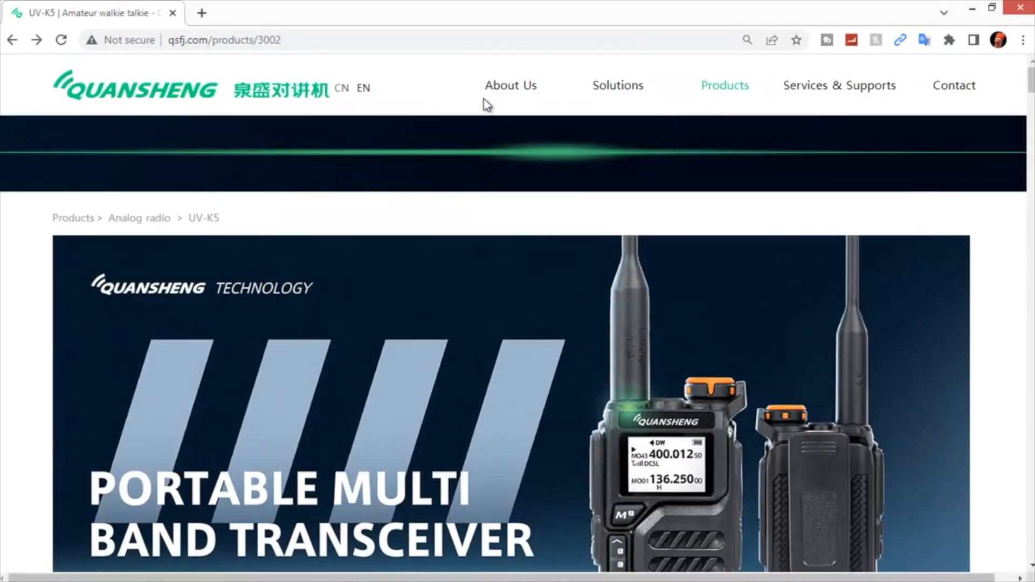
{"action": "mouse_move", "coordinate": [824, 90]}
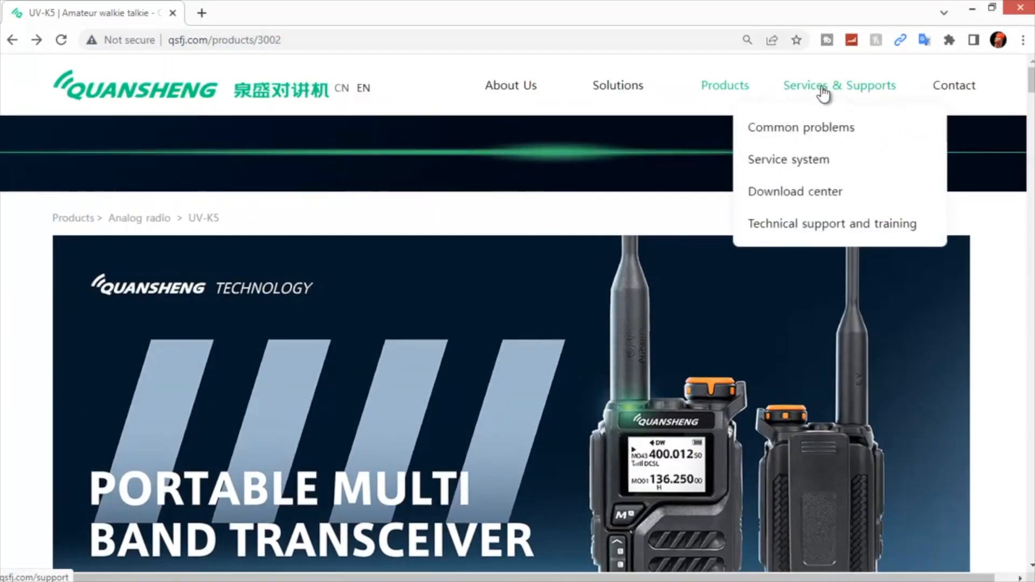
{"action": "left_click", "coordinate": [795, 192]}
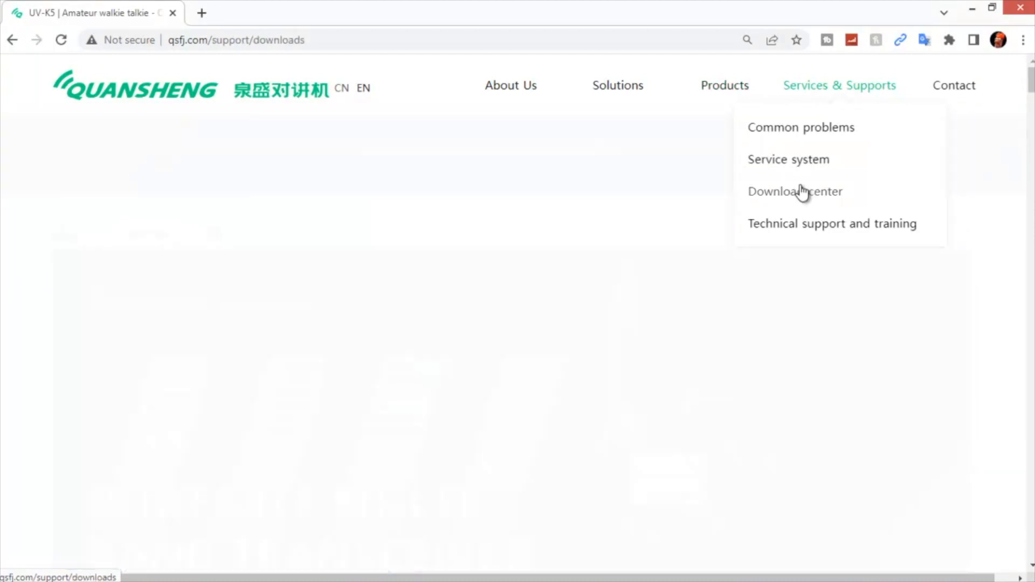
{"action": "left_click", "coordinate": [796, 192]}
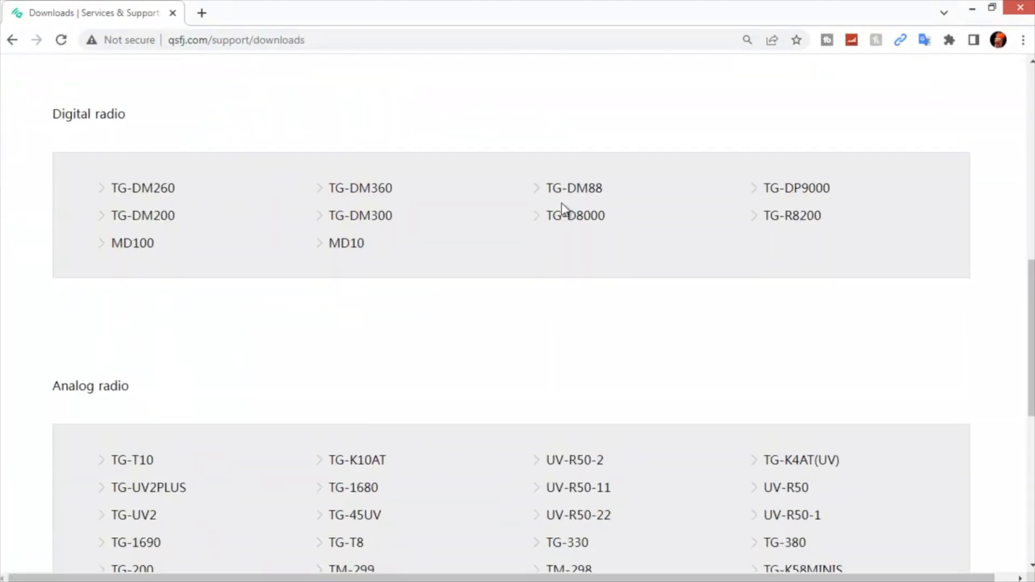
{"action": "scroll", "scroll_direction": "down", "scroll_amount": 3}
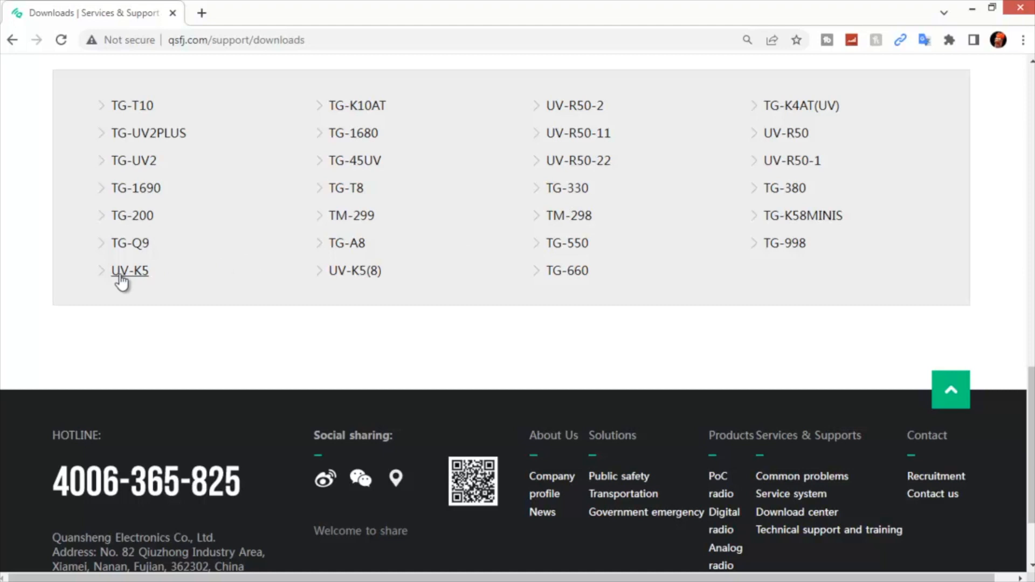
{"action": "left_click", "coordinate": [129, 271]}
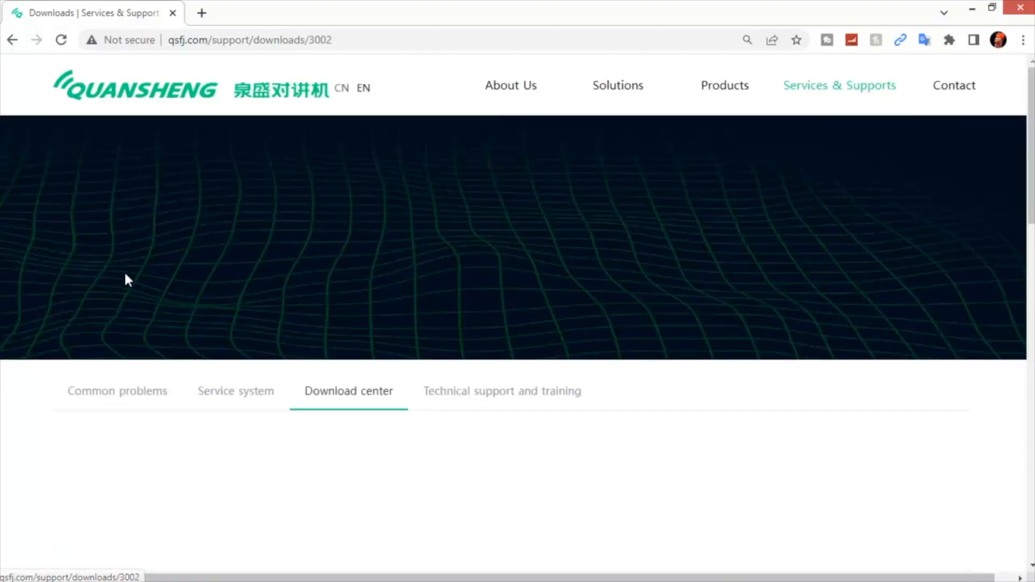
Step: Review the UV-K5 Downloads table of programming software and firmware, then close Chrome
{"action": "scroll", "scroll_direction": "down", "scroll_amount": 3}
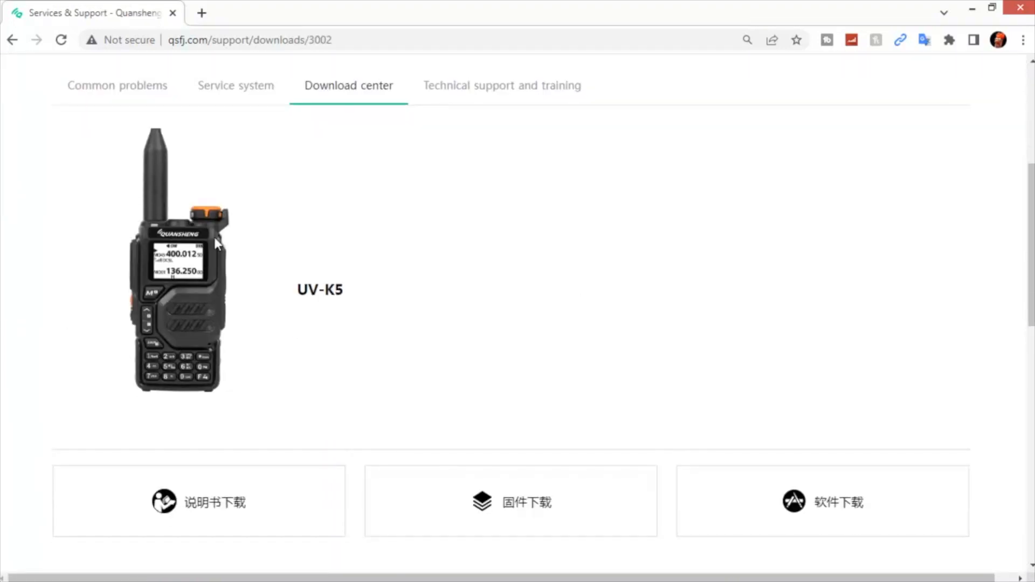
{"action": "scroll", "scroll_direction": "down", "scroll_amount": 3}
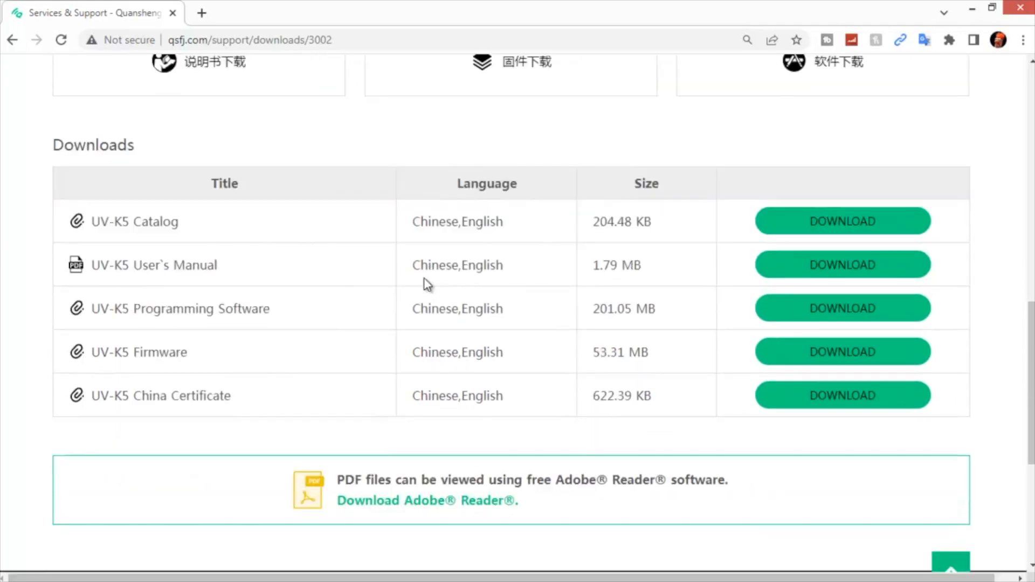
{"action": "scroll", "scroll_direction": "down", "scroll_amount": 3}
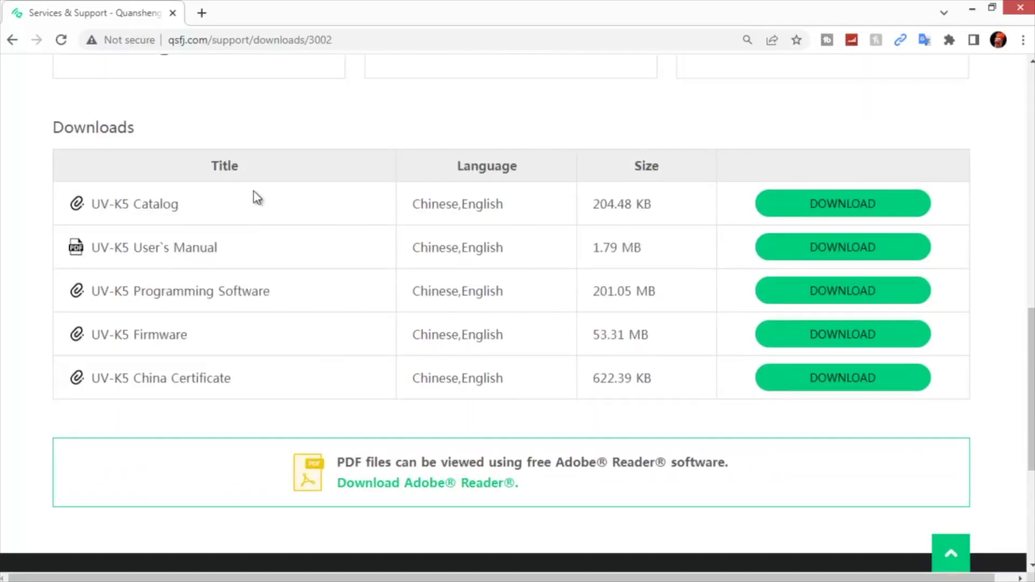
{"action": "mouse_move", "coordinate": [277, 247]}
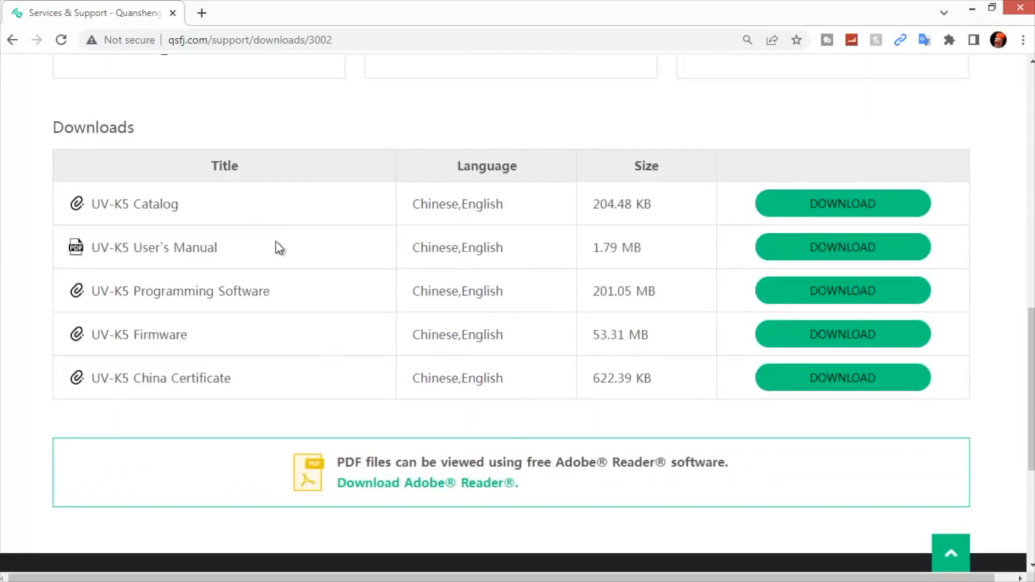
{"action": "mouse_move", "coordinate": [275, 298]}
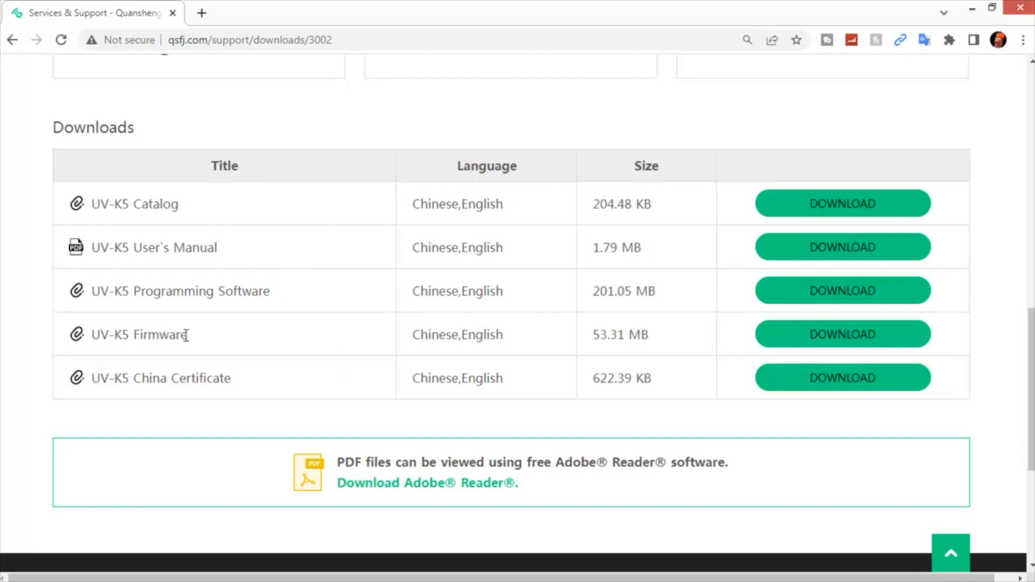
{"action": "mouse_move", "coordinate": [274, 384]}
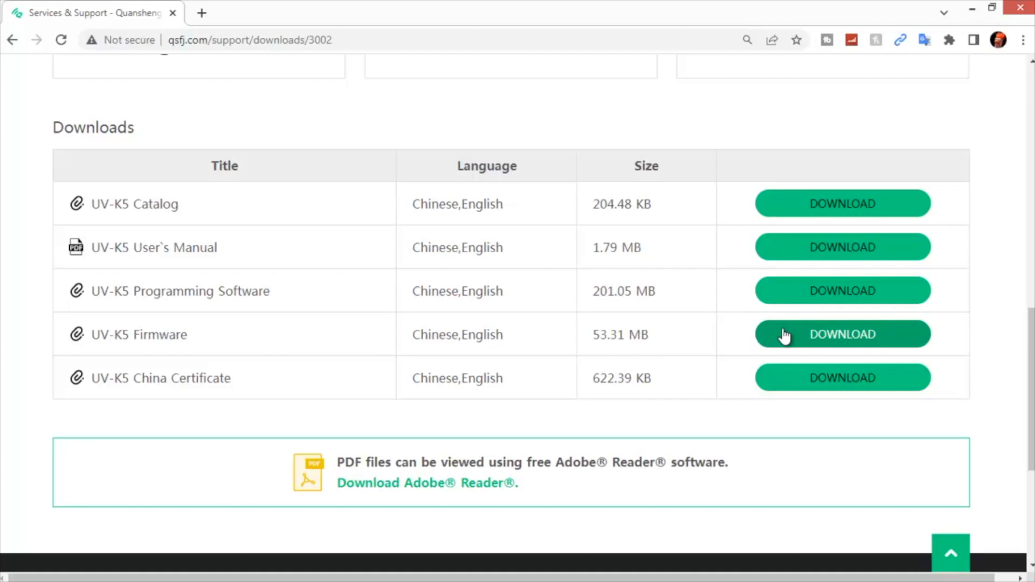
{"action": "mouse_move", "coordinate": [1018, 10]}
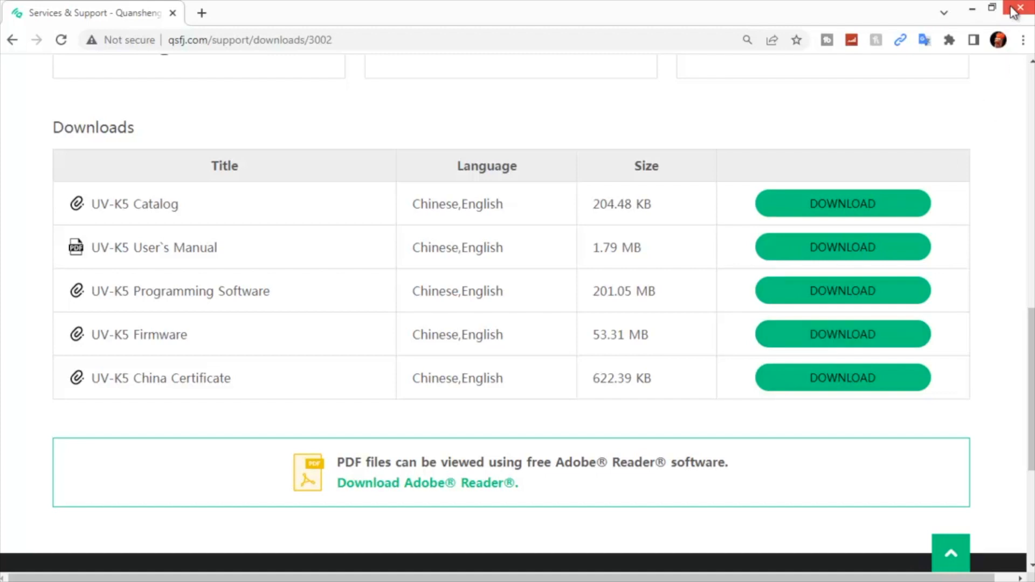
{"action": "left_click", "coordinate": [1020, 6]}
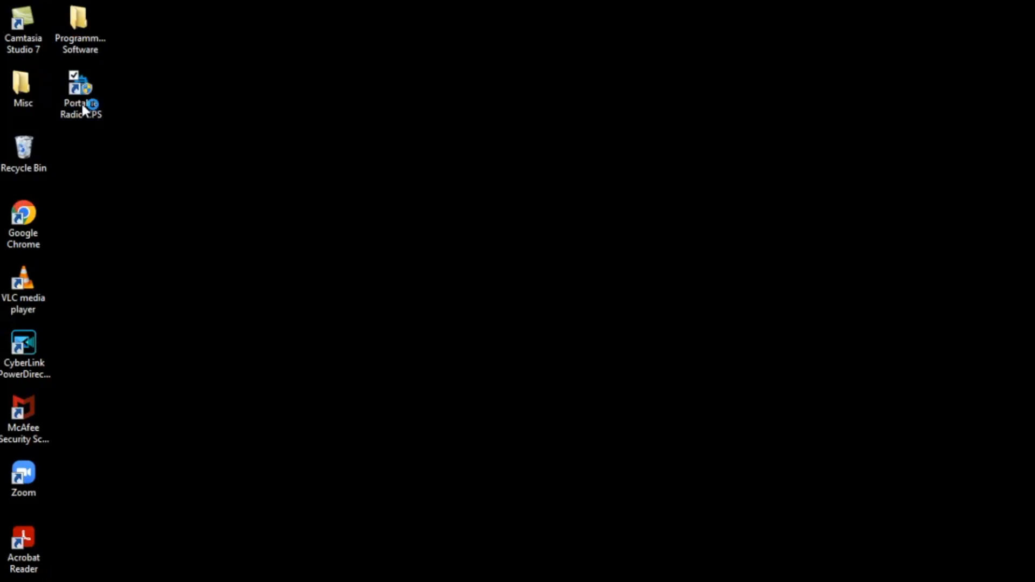
Step: Launch the CPS, connect to the radio on COM7 via COM Setting, and select MR channel
{"action": "double_click", "coordinate": [78, 86]}
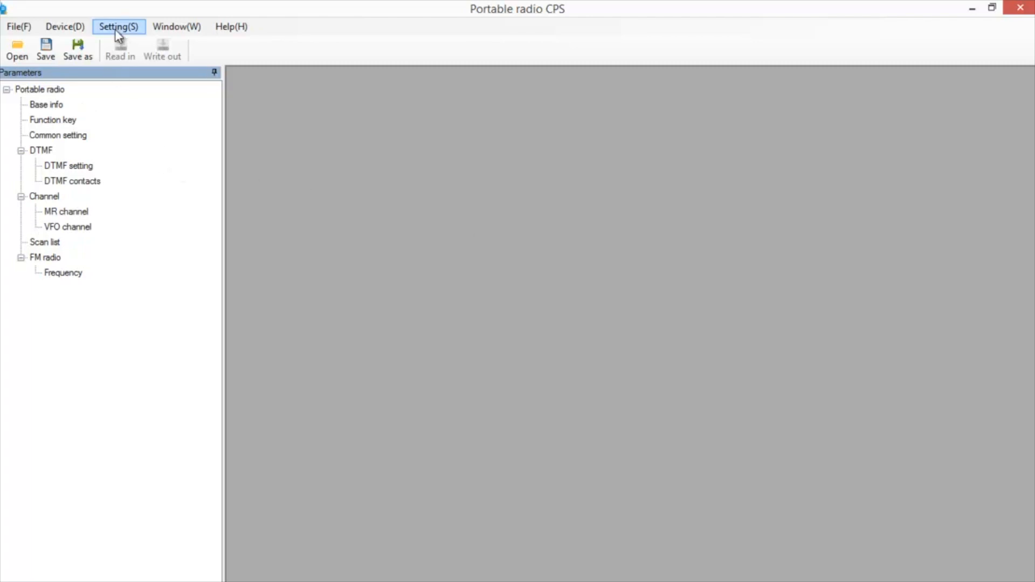
{"action": "left_click", "coordinate": [118, 26]}
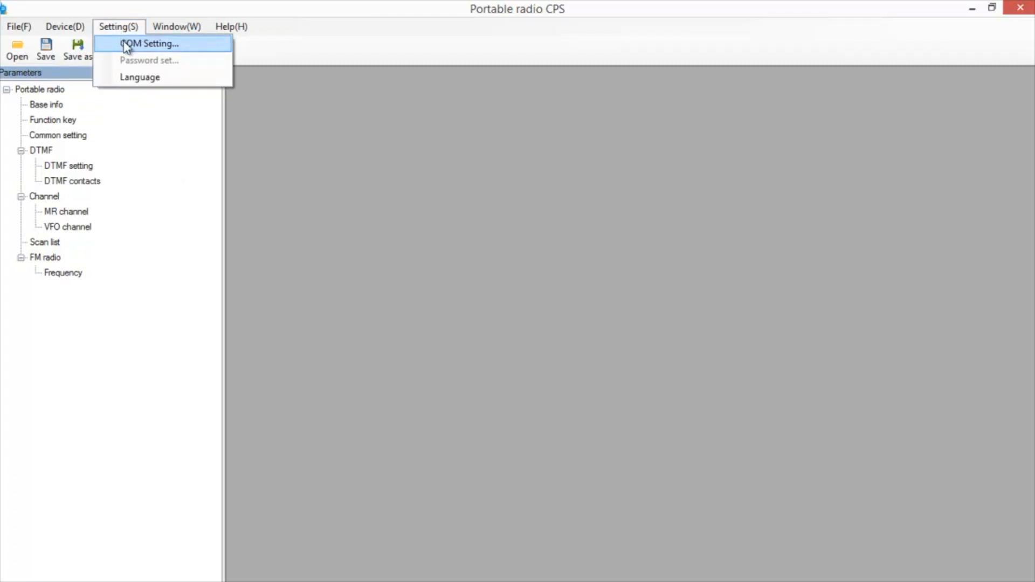
{"action": "left_click", "coordinate": [149, 44]}
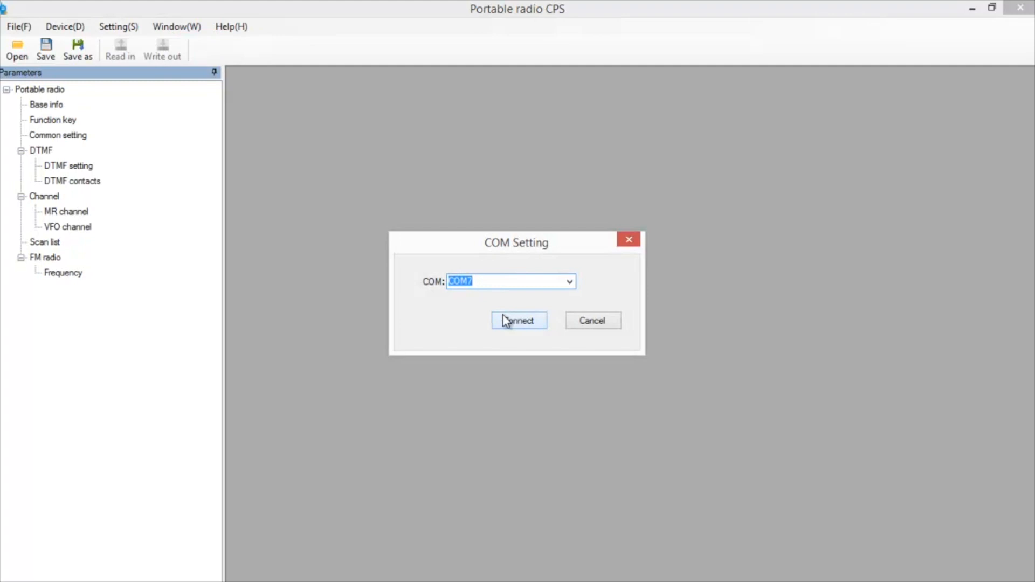
{"action": "left_click", "coordinate": [518, 321]}
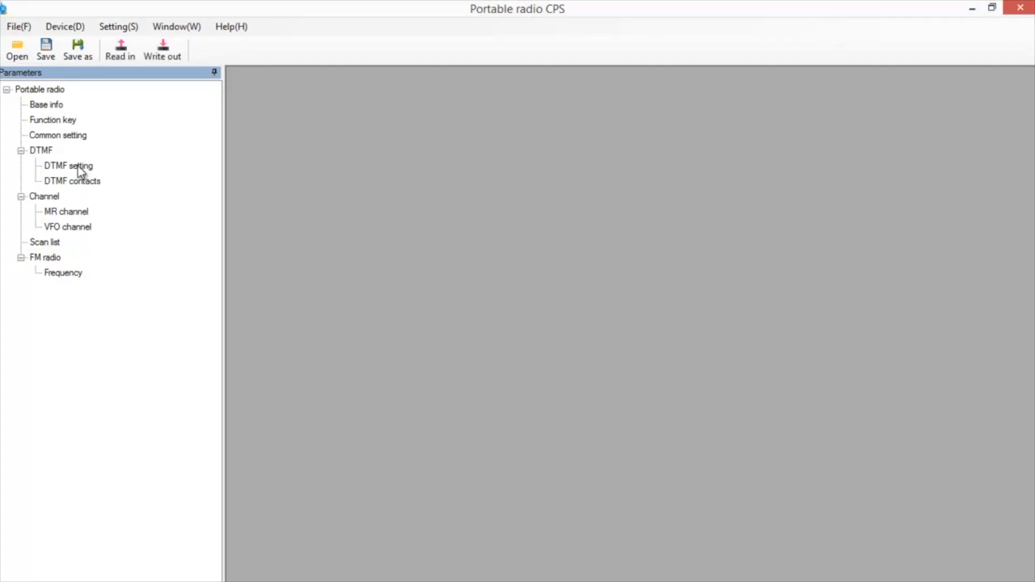
{"action": "mouse_move", "coordinate": [59, 214]}
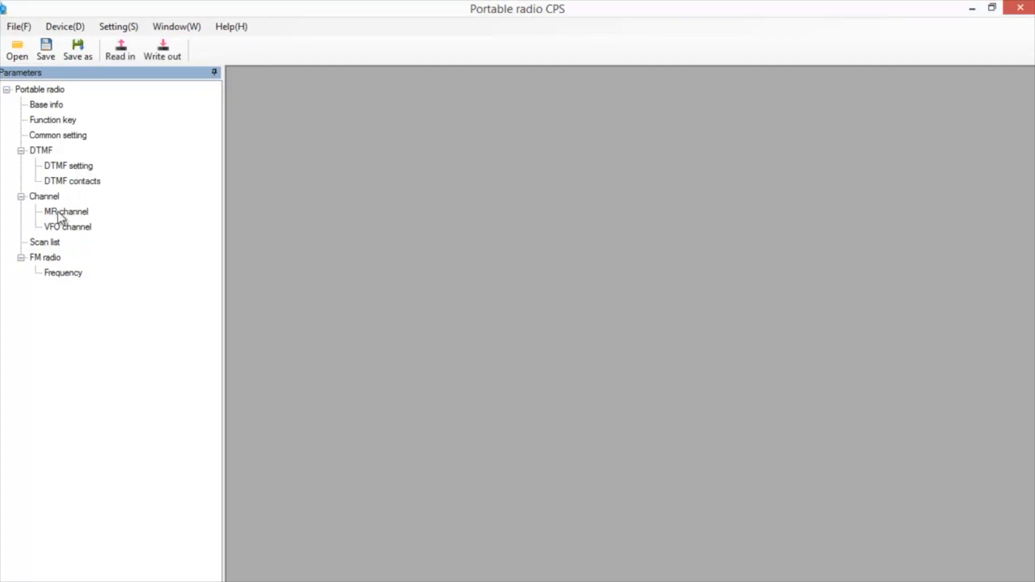
{"action": "left_click", "coordinate": [64, 211]}
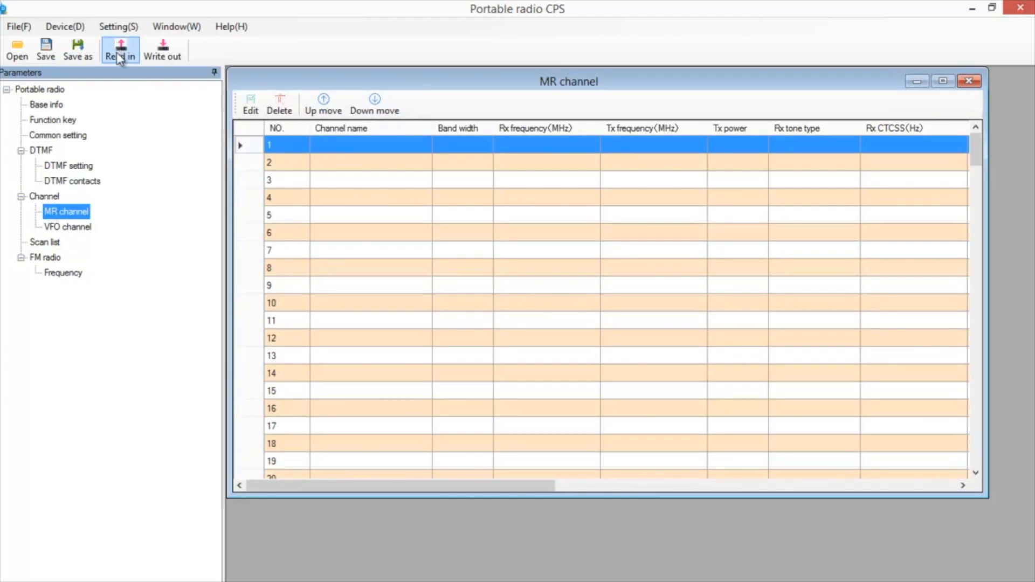
Step: Read in the radio's current channels and open channel 2 (146.52000) for editing
{"action": "left_click", "coordinate": [120, 49]}
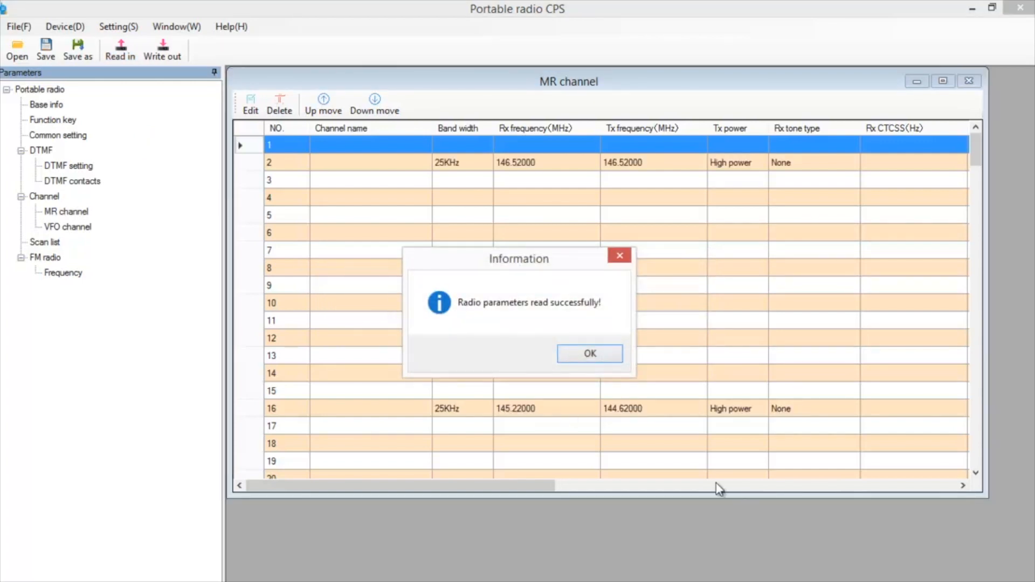
{"action": "left_click", "coordinate": [590, 354]}
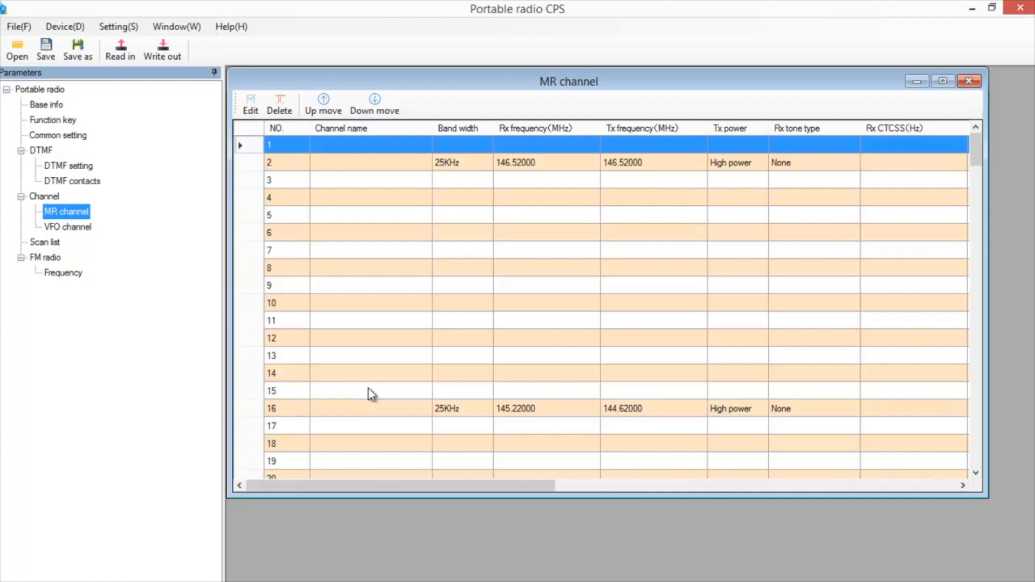
{"action": "mouse_move", "coordinate": [336, 225]}
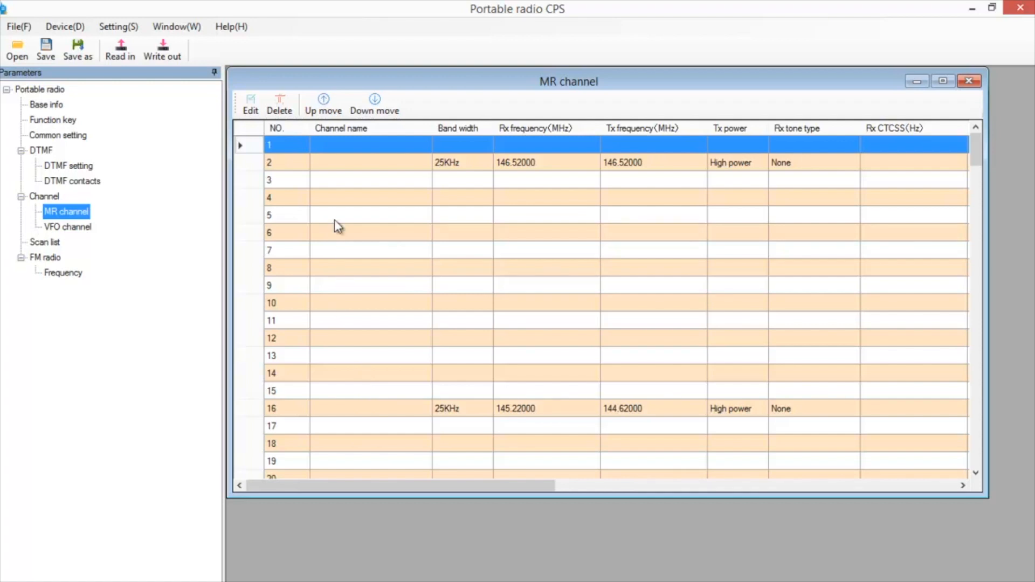
{"action": "mouse_move", "coordinate": [396, 186]}
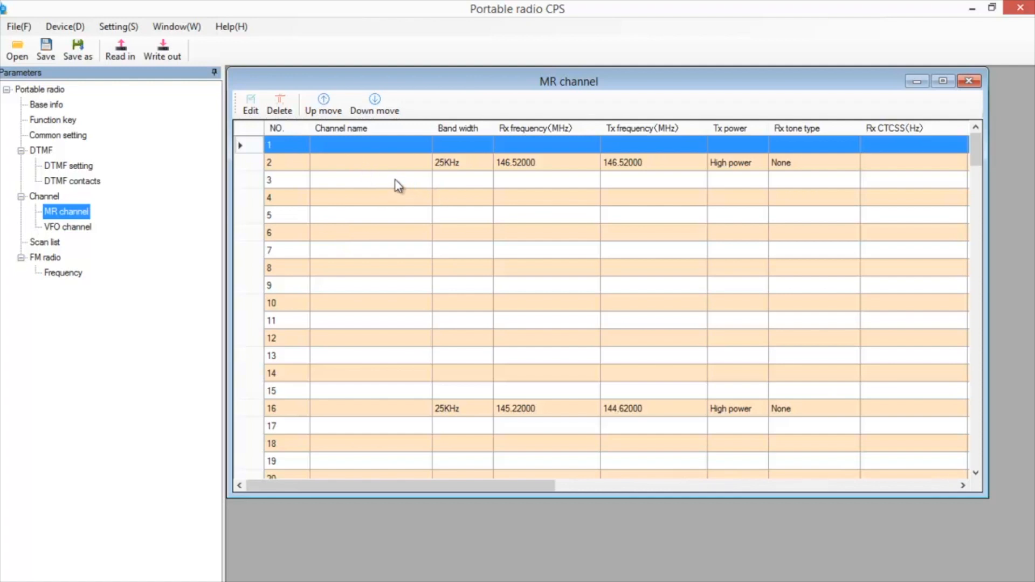
{"action": "left_click", "coordinate": [393, 162]}
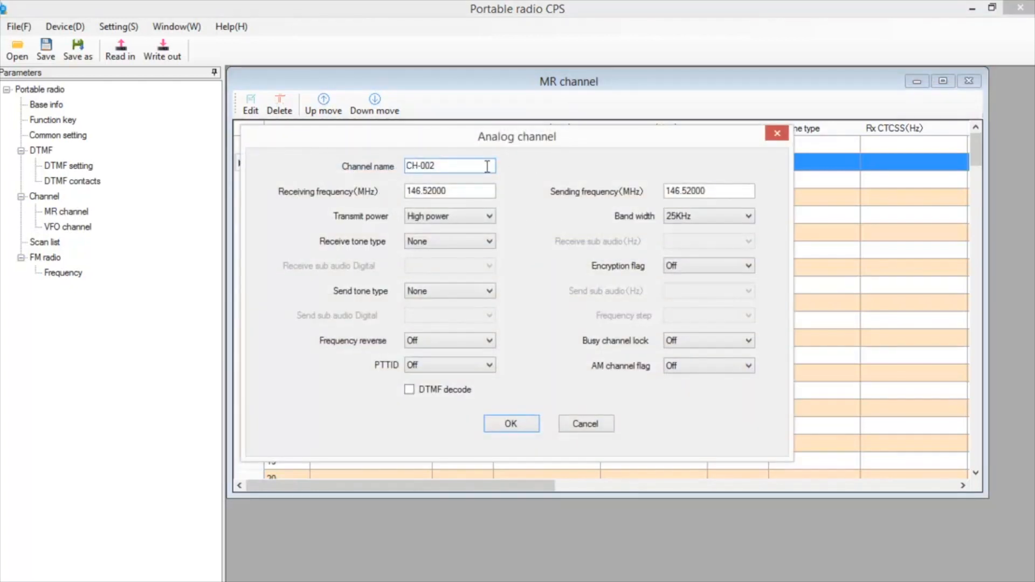
Step: Rename channel 2 to 'Nat Call', keeping 146.52000 MHz receive and send, and confirm
{"action": "double_click", "coordinate": [426, 166]}
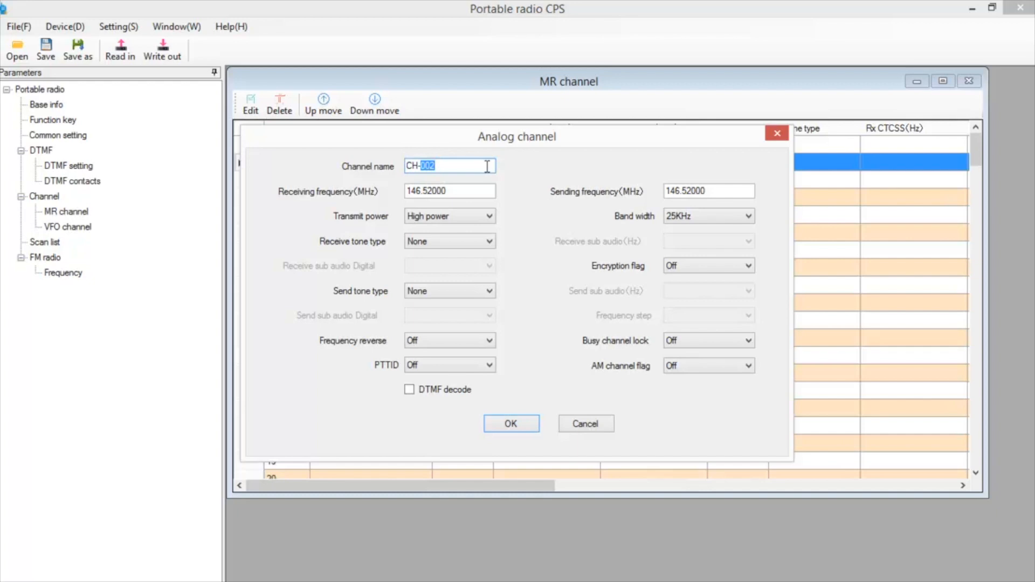
{"action": "key", "text": "Delete"}
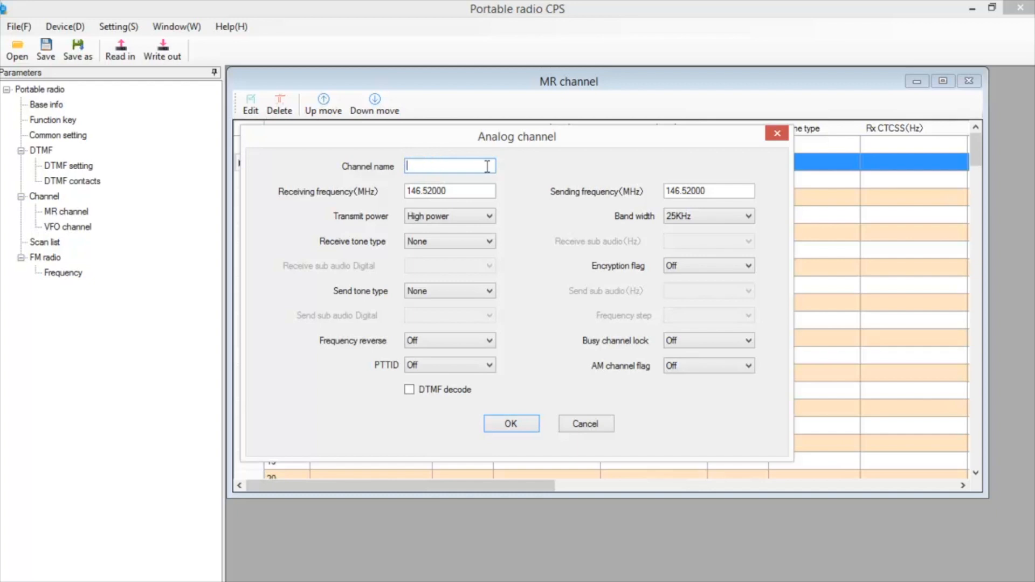
{"action": "type", "text": "Nat"}
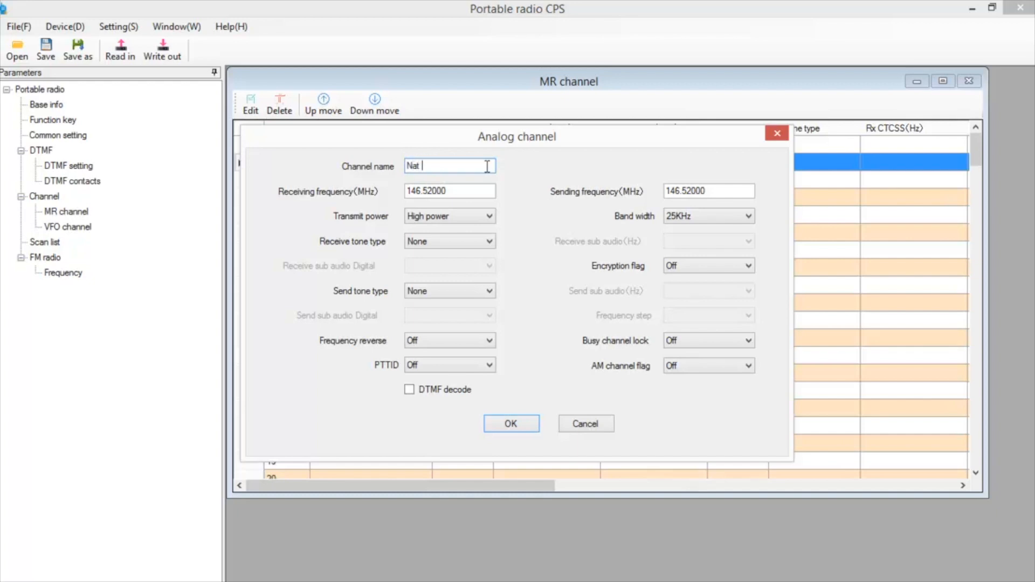
{"action": "type", "text": "Call"}
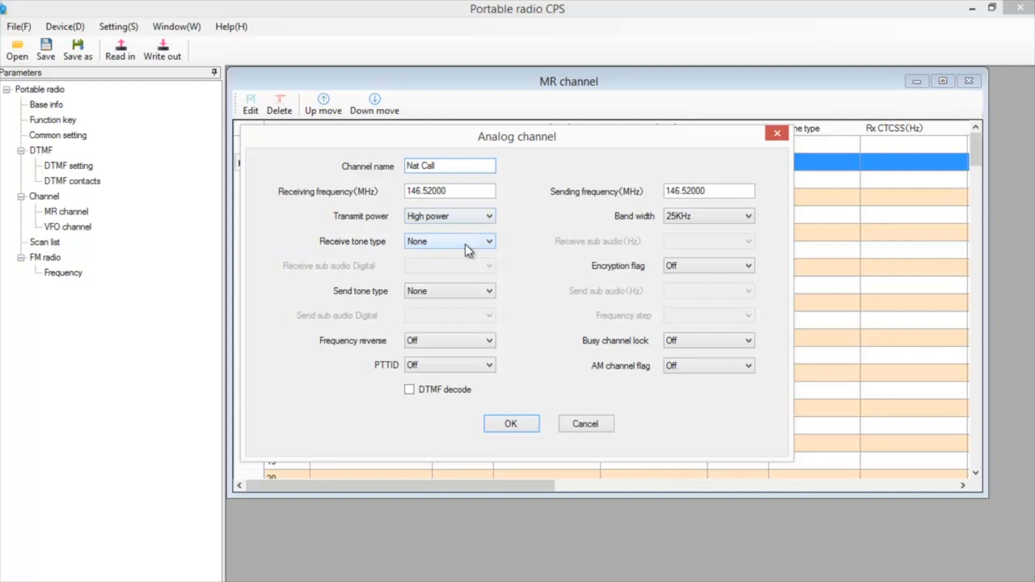
{"action": "mouse_move", "coordinate": [473, 380]}
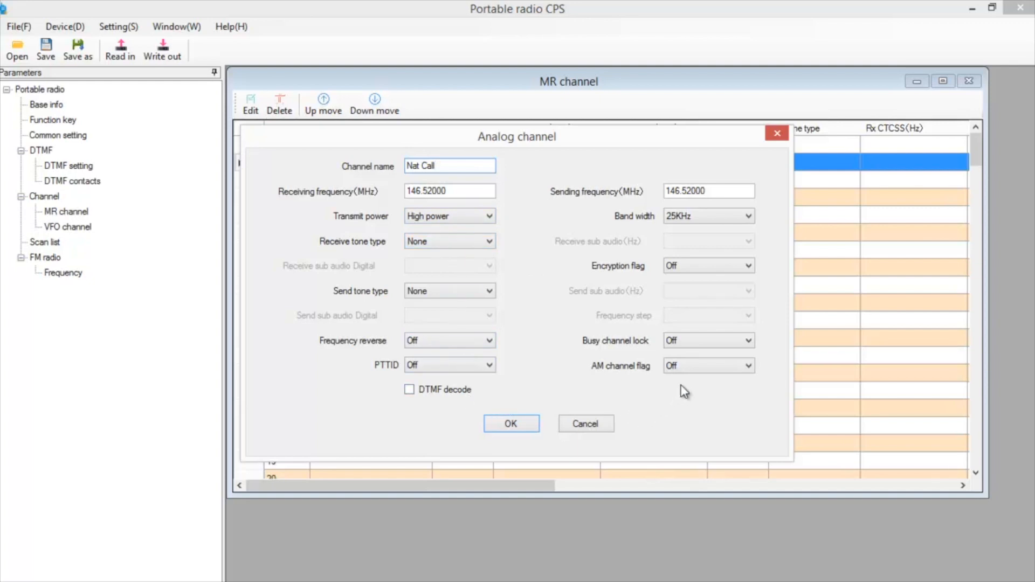
{"action": "mouse_move", "coordinate": [701, 386]}
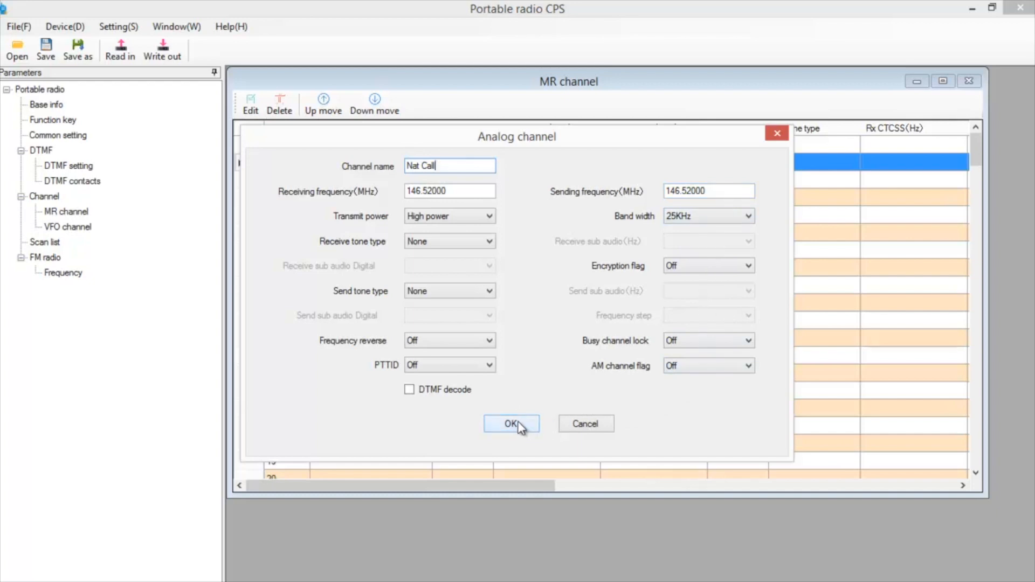
{"action": "left_click", "coordinate": [511, 424]}
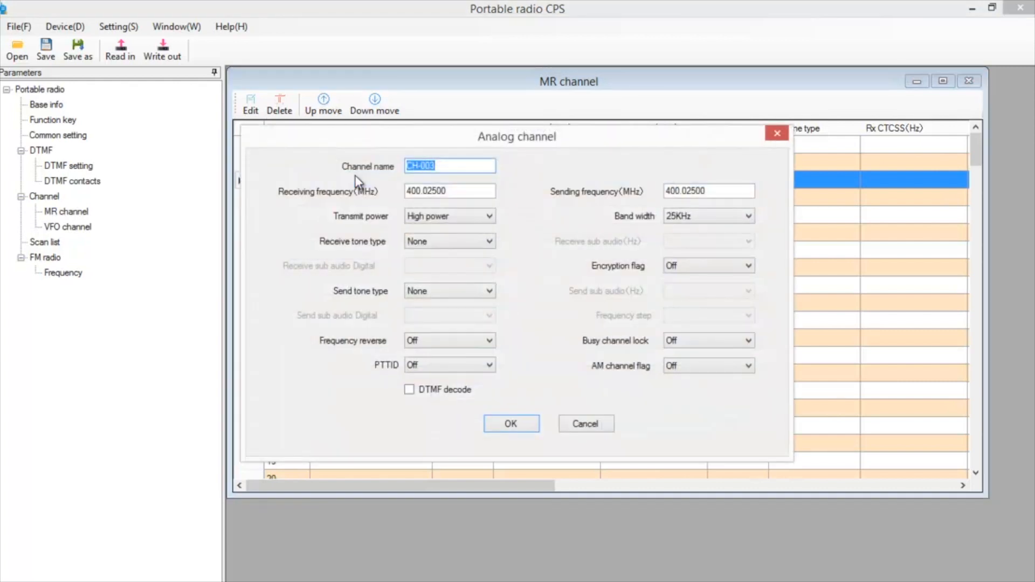
Step: Save channel 3 as 'Sim 01' simplex on 146.550 MHz, then select channel 16
{"action": "type", "text": "Sim 0"}
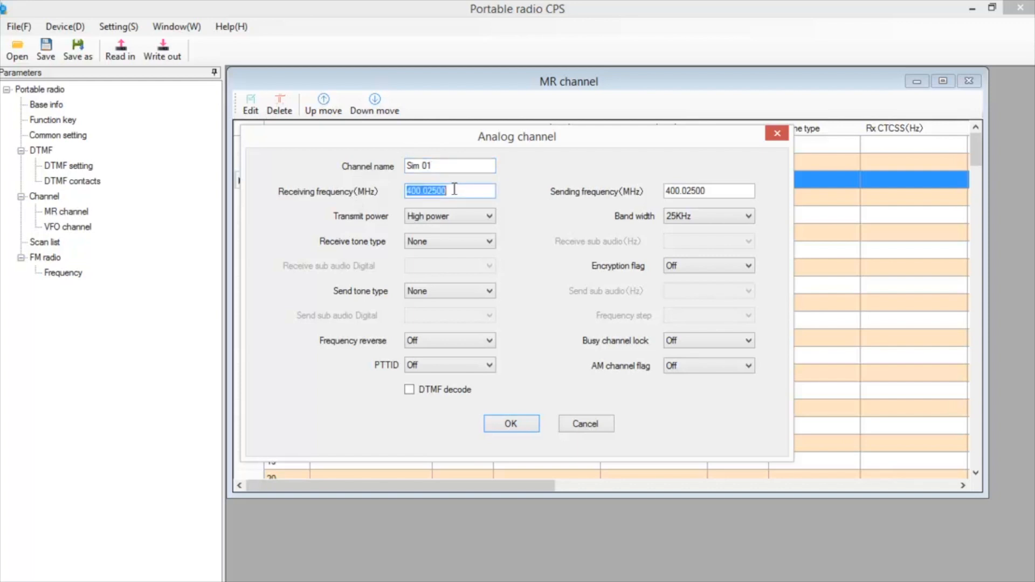
{"action": "type", "text": "146.550"}
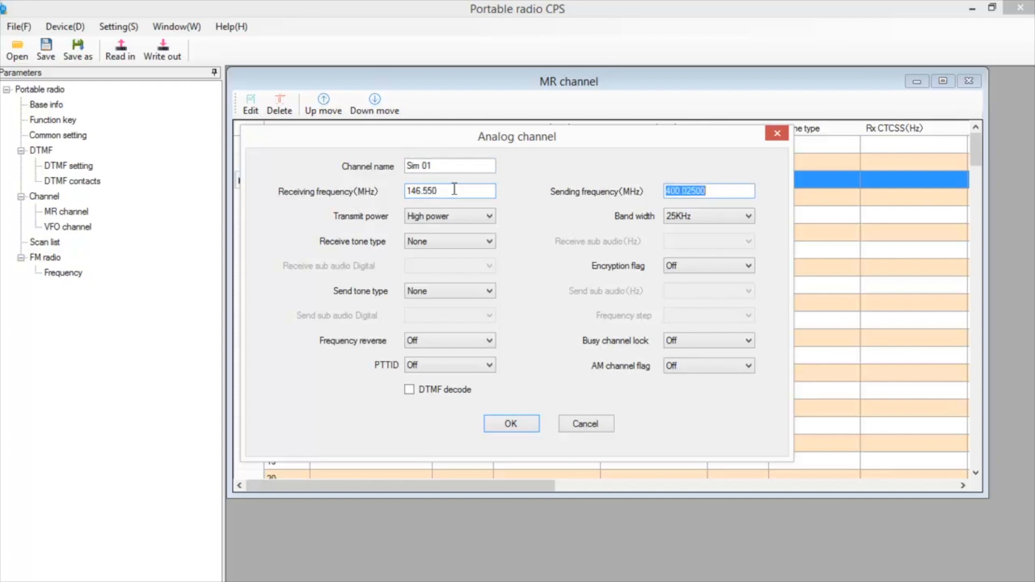
{"action": "type", "text": "146.550"}
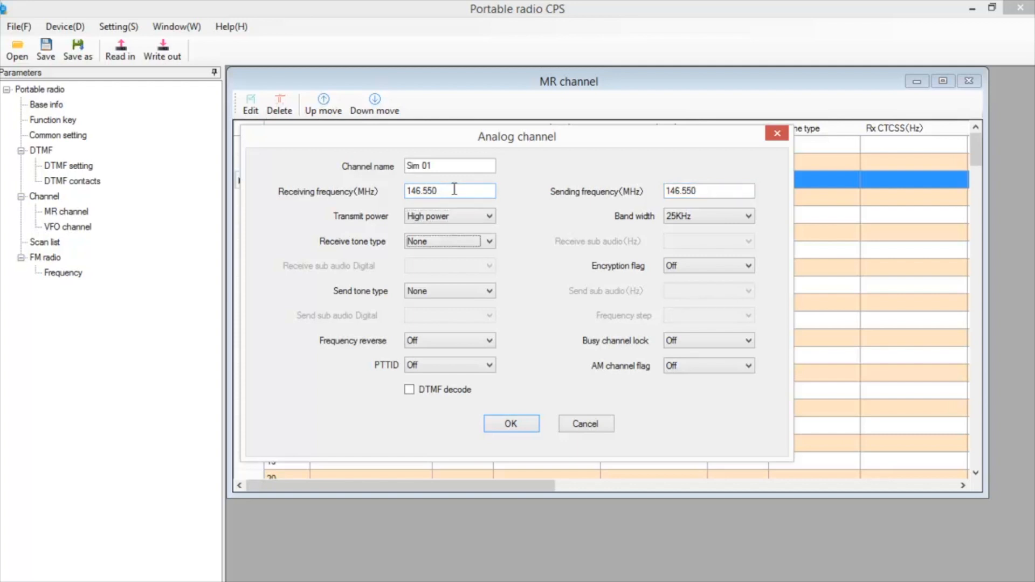
{"action": "mouse_move", "coordinate": [431, 287]}
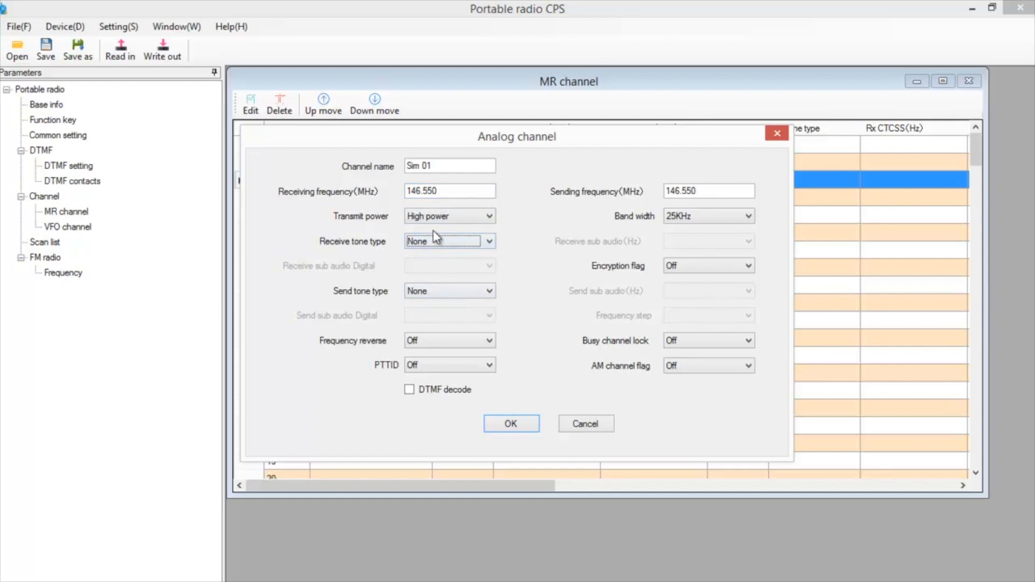
{"action": "mouse_move", "coordinate": [694, 291]}
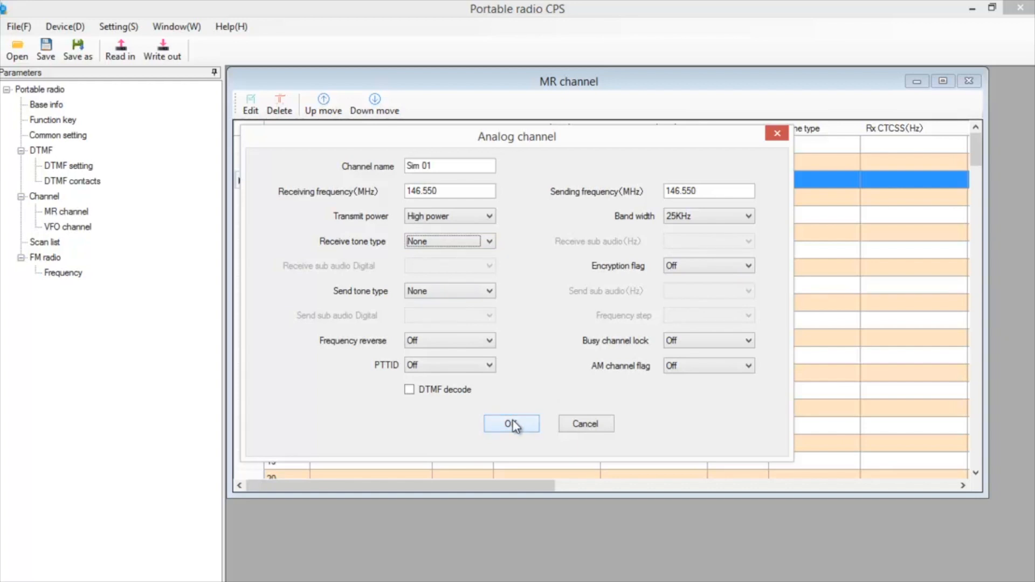
{"action": "left_click", "coordinate": [511, 423]}
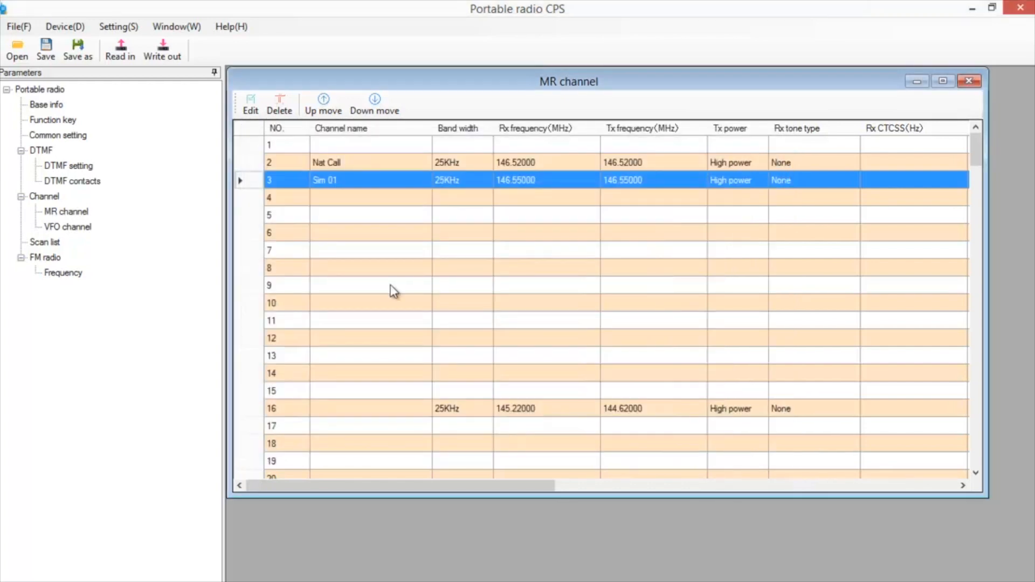
{"action": "mouse_move", "coordinate": [705, 204]}
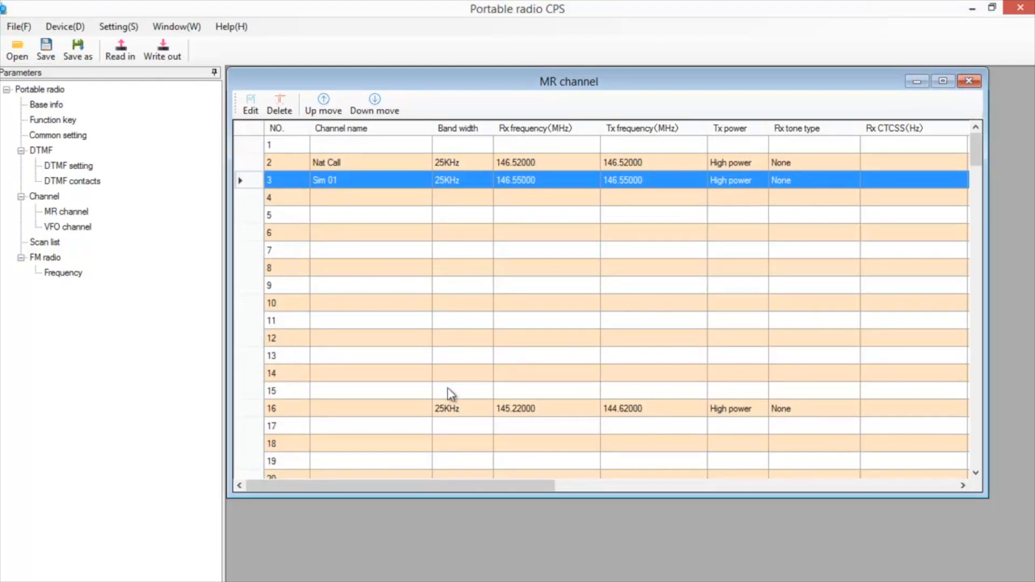
{"action": "mouse_move", "coordinate": [448, 415]}
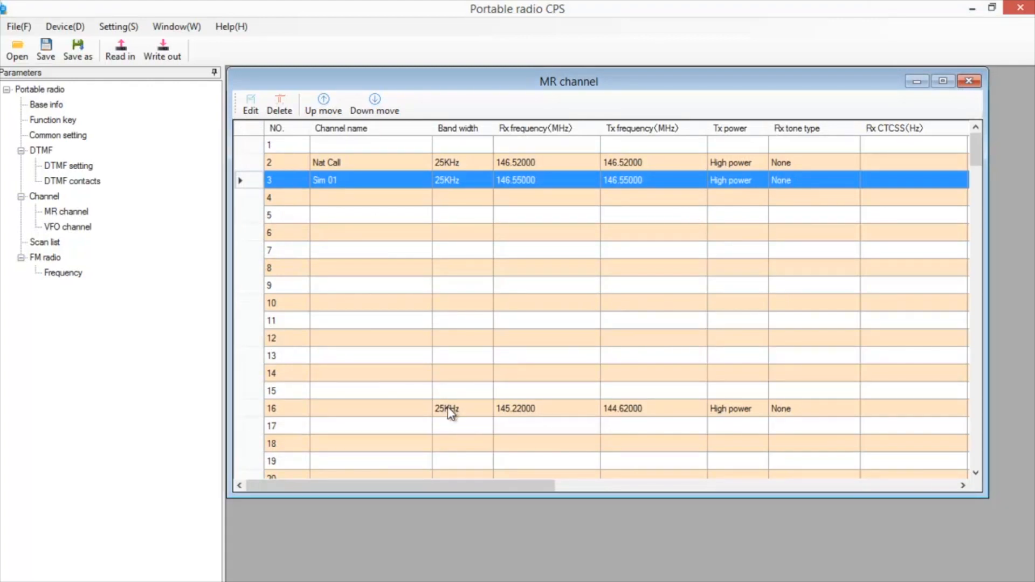
{"action": "double_click", "coordinate": [448, 408]}
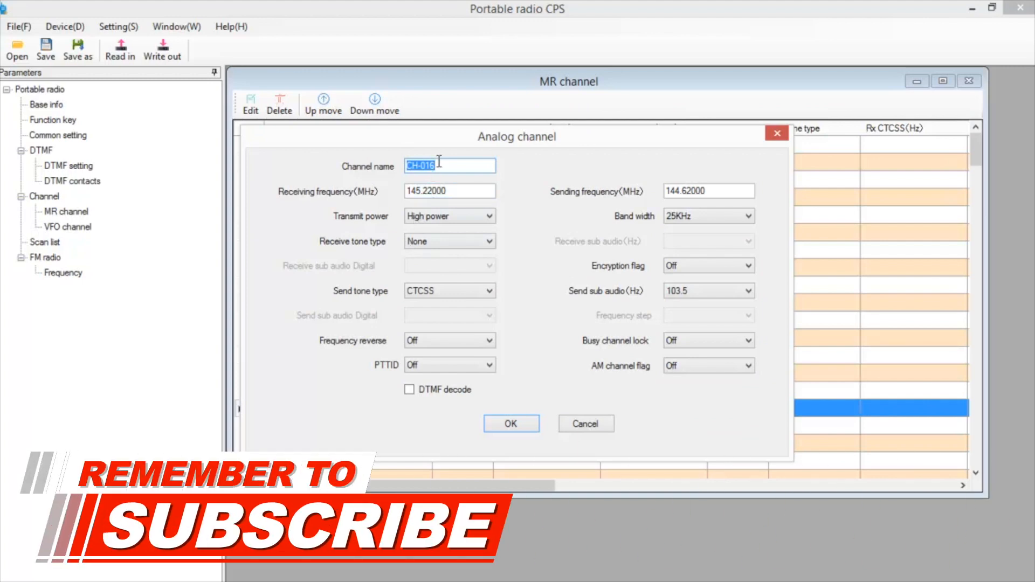
Step: Name channel 16 'CLARA' with CTCSS send tone 103.5 Hz on the 145.220/144.620 split and confirm
{"action": "type", "text": "Clar"}
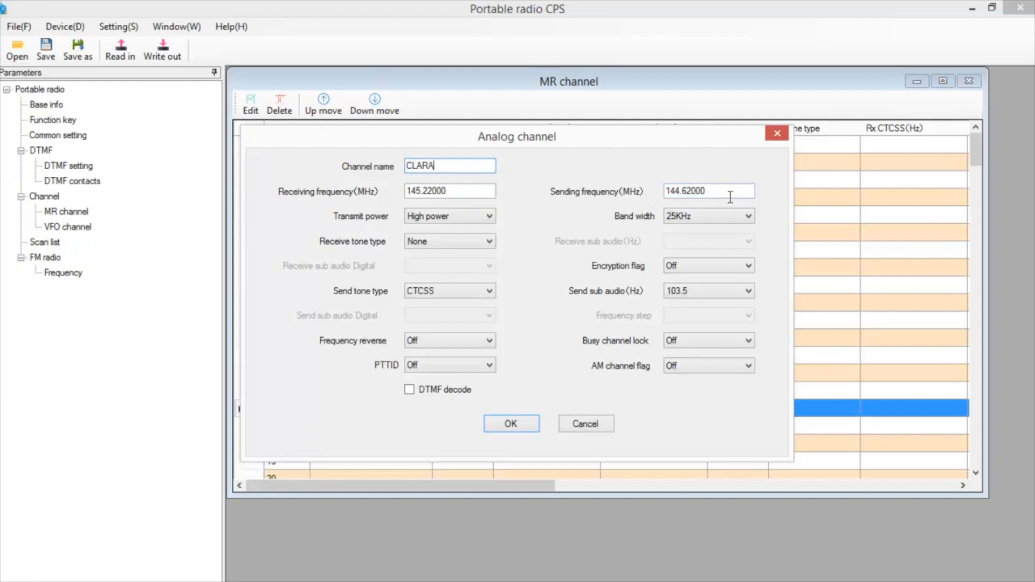
{"action": "mouse_move", "coordinate": [518, 213]}
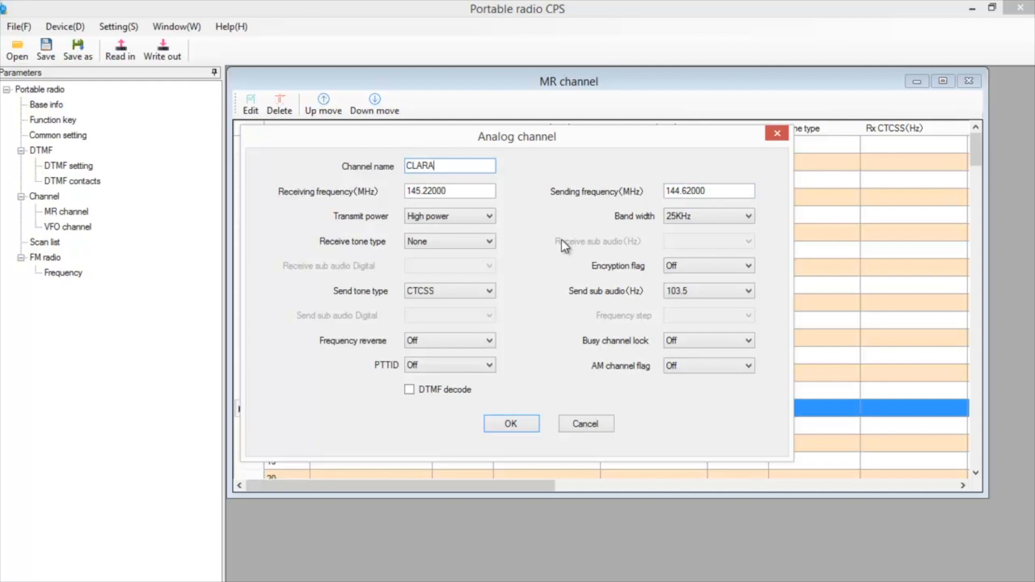
{"action": "mouse_move", "coordinate": [555, 265]}
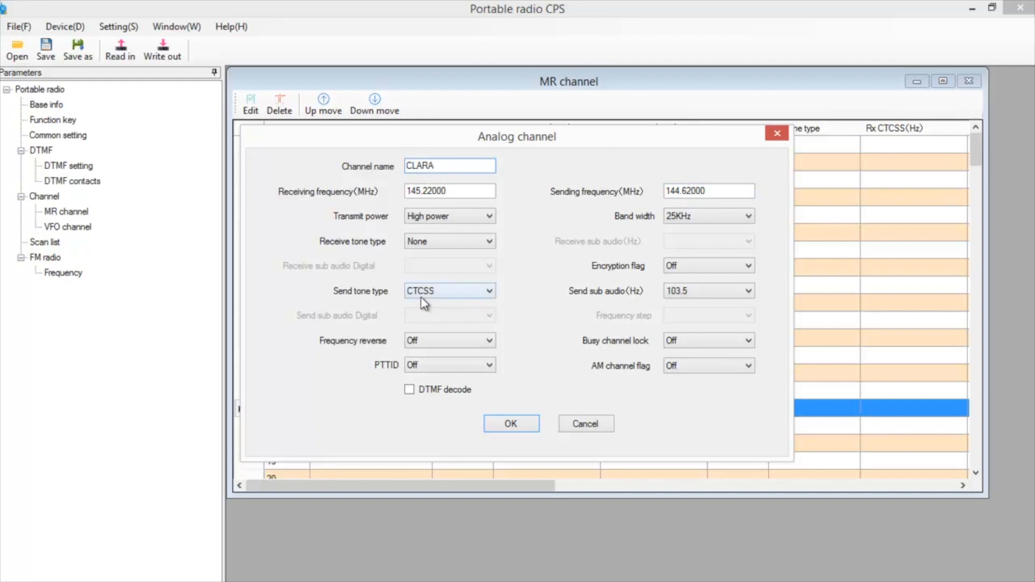
{"action": "mouse_move", "coordinate": [479, 300]}
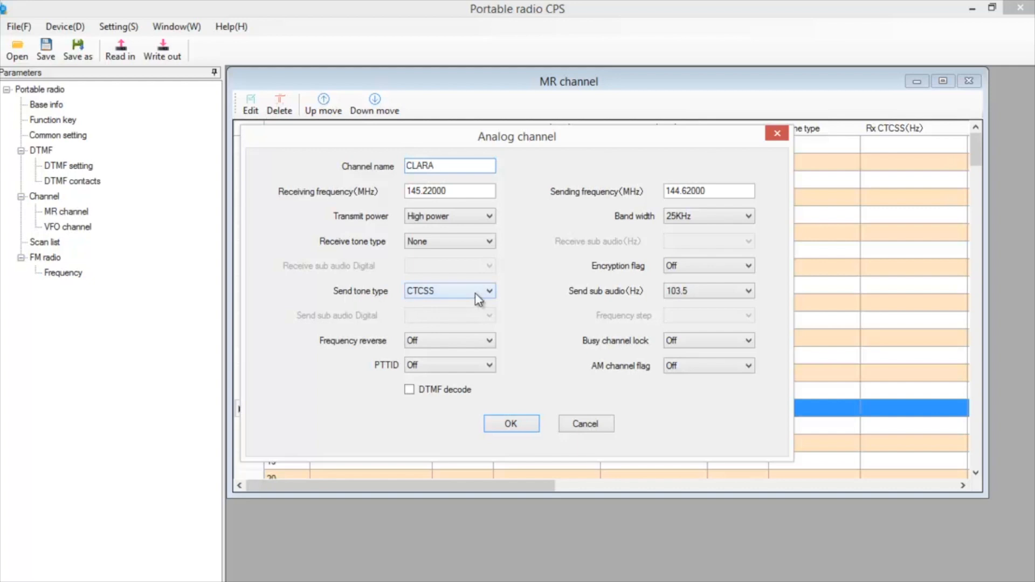
{"action": "left_click", "coordinate": [489, 291]}
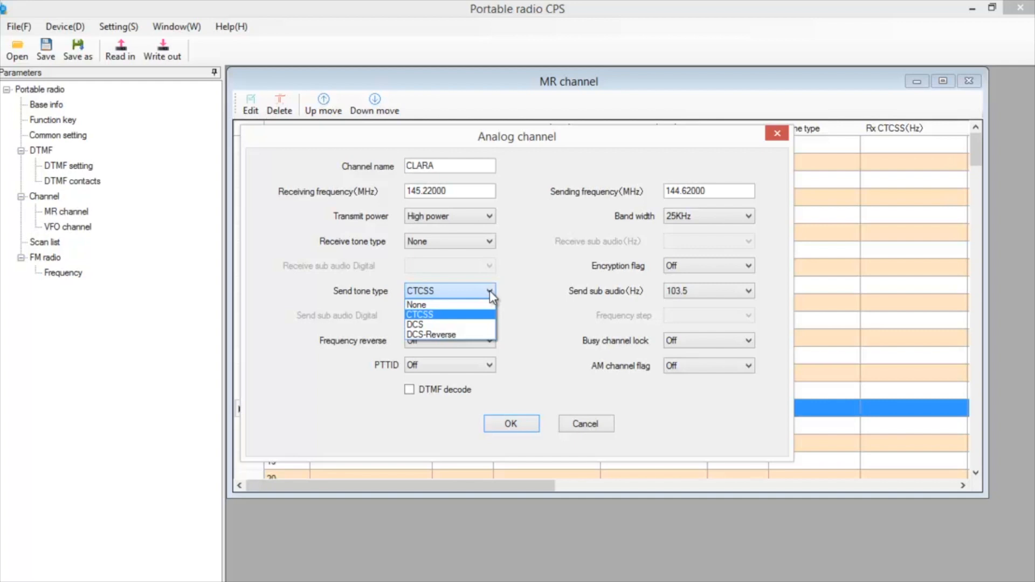
{"action": "left_click", "coordinate": [420, 315]}
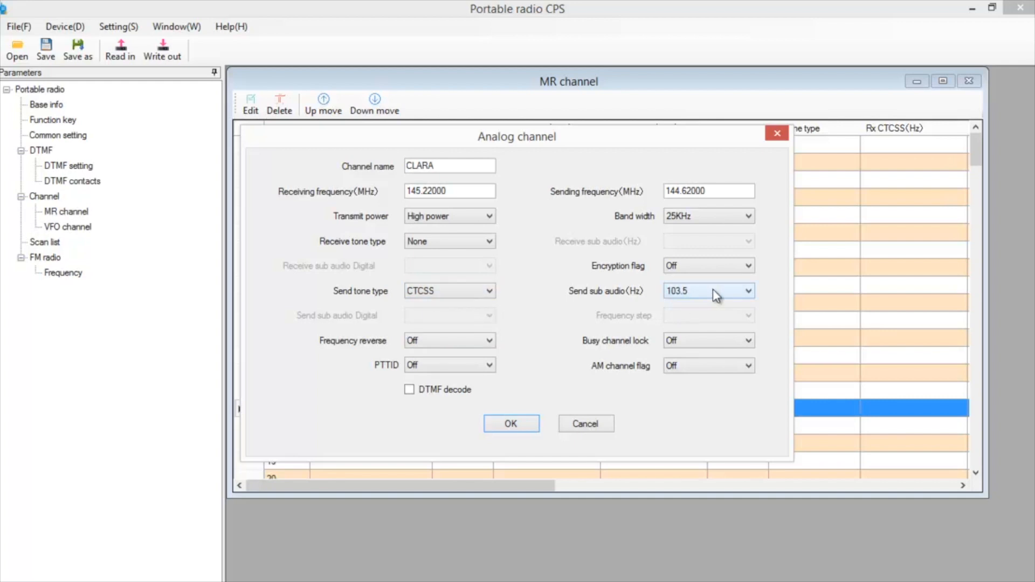
{"action": "left_click", "coordinate": [747, 291]}
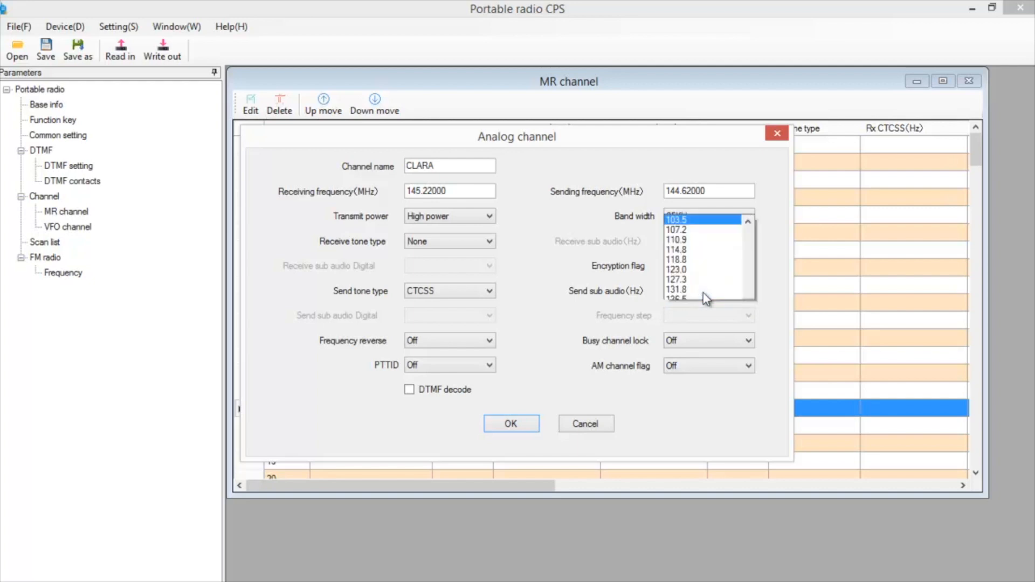
{"action": "left_click", "coordinate": [700, 216]}
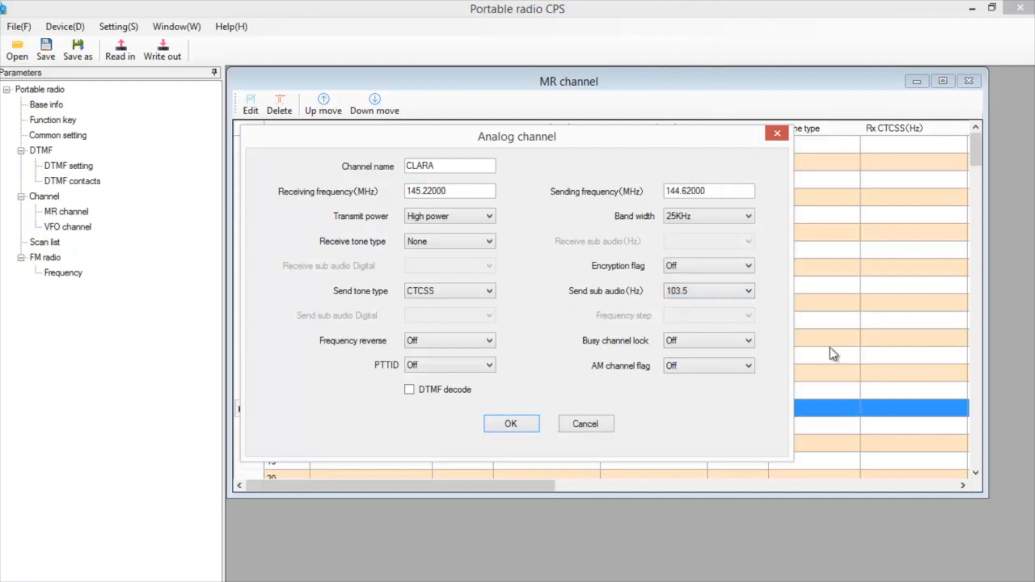
{"action": "left_click", "coordinate": [511, 422]}
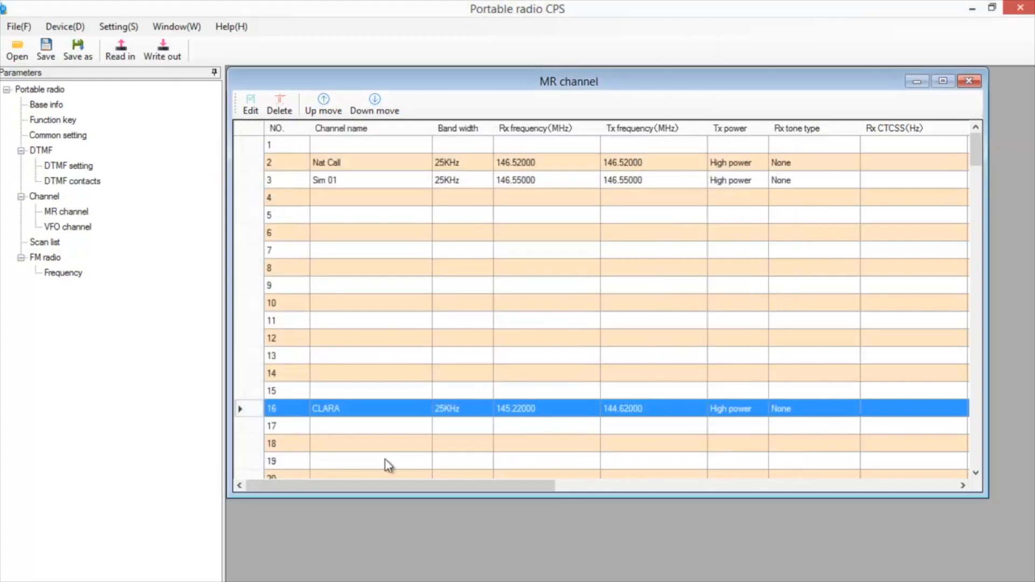
{"action": "mouse_move", "coordinate": [508, 332]}
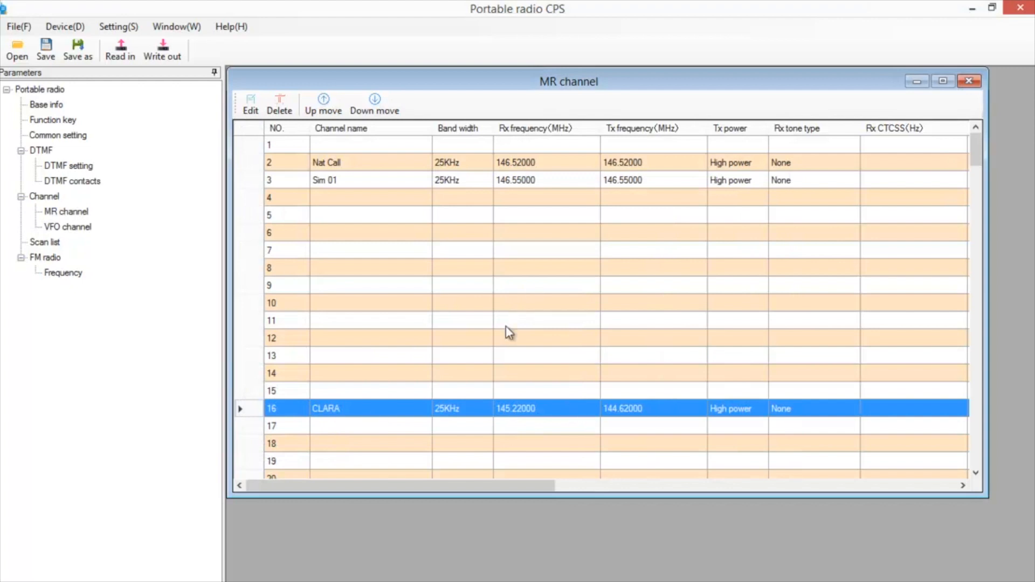
{"action": "left_click", "coordinate": [362, 373]}
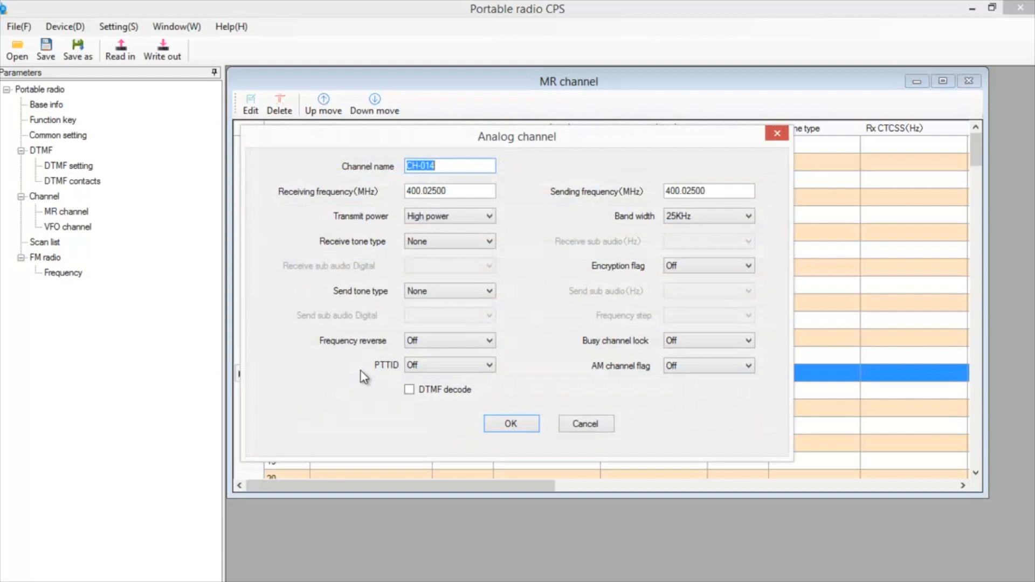
{"action": "mouse_move", "coordinate": [386, 297]}
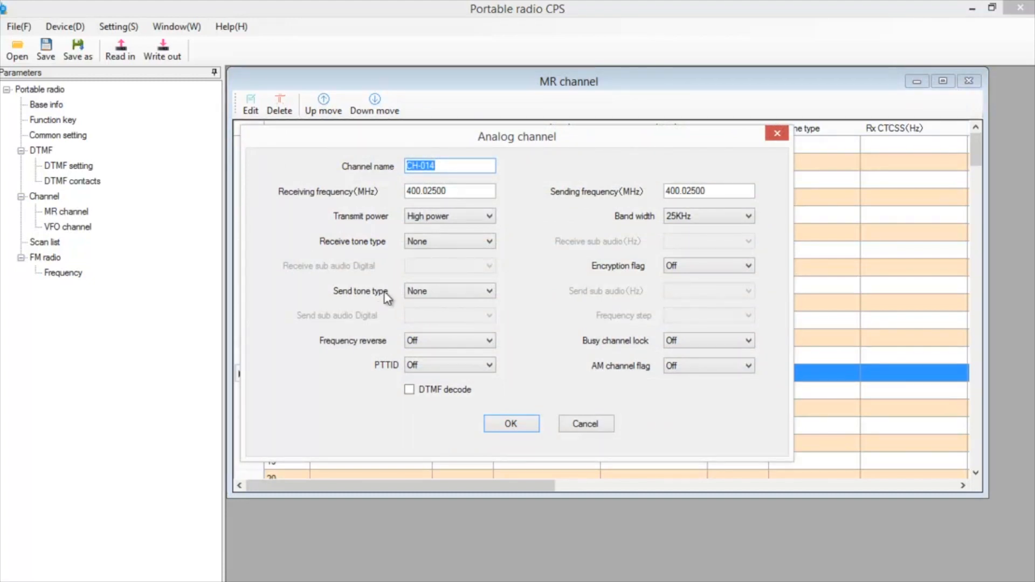
Step: Name channel 14 'MESAC' with receive 147.060 MHz and send 147.660 MHz
{"action": "type", "text": "MESAC"}
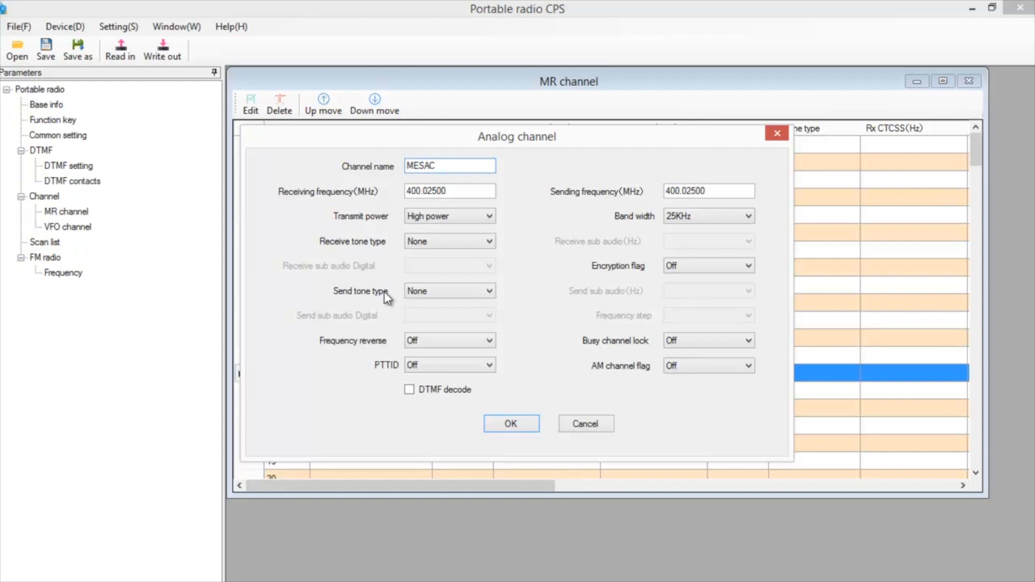
{"action": "triple_click", "coordinate": [449, 191]}
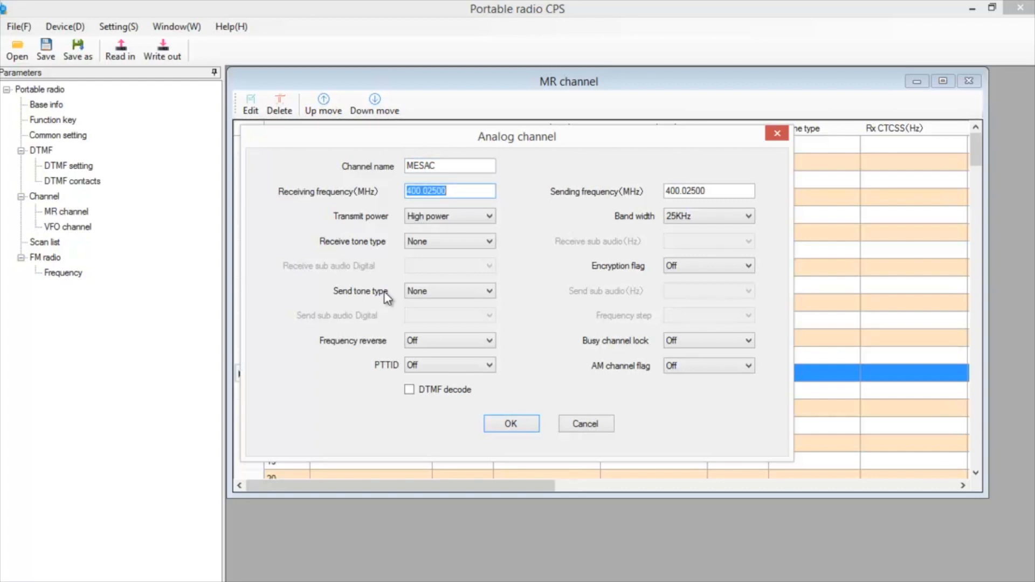
{"action": "type", "text": "1"}
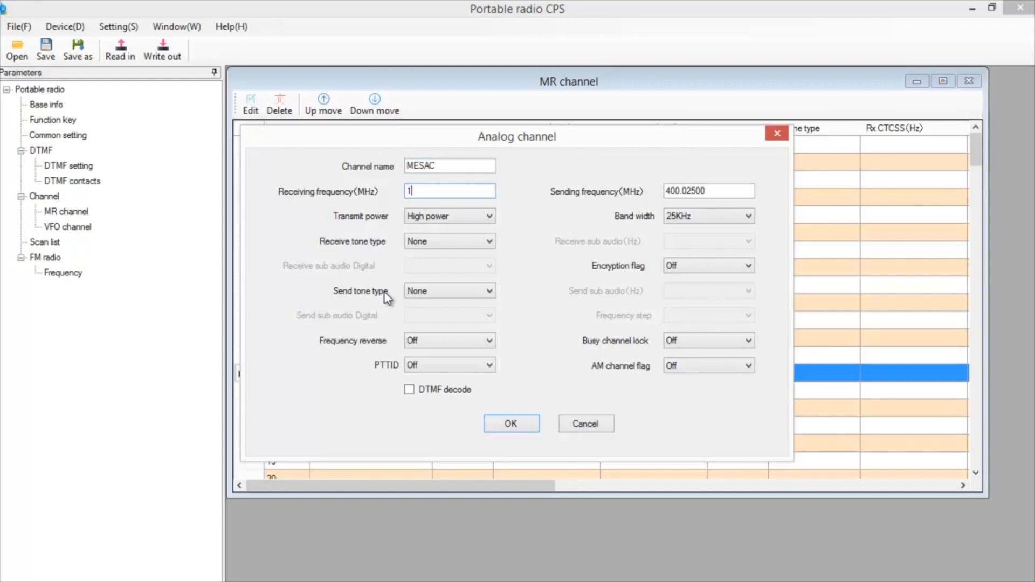
{"action": "type", "text": "147.060"}
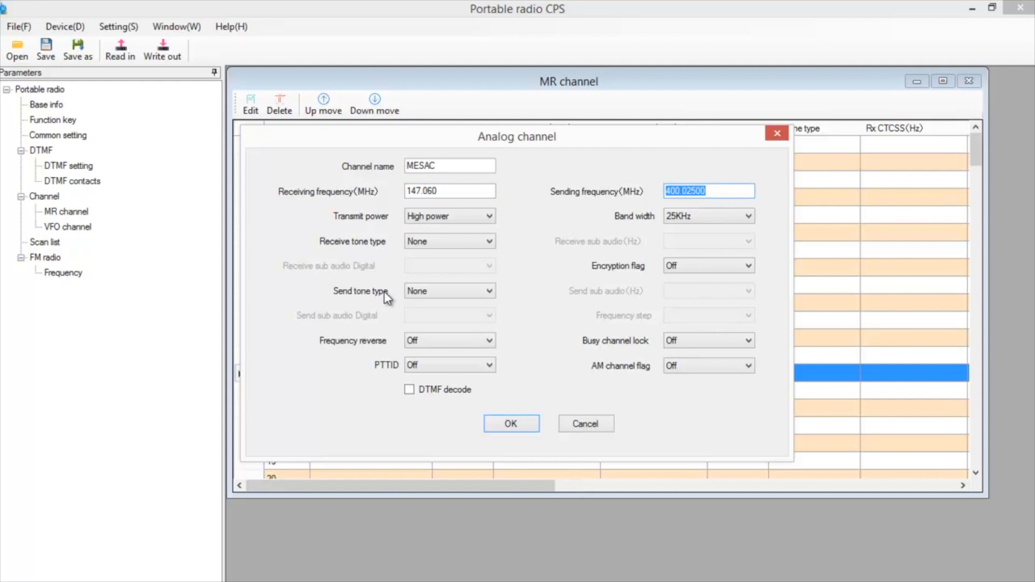
{"action": "type", "text": "147.660"}
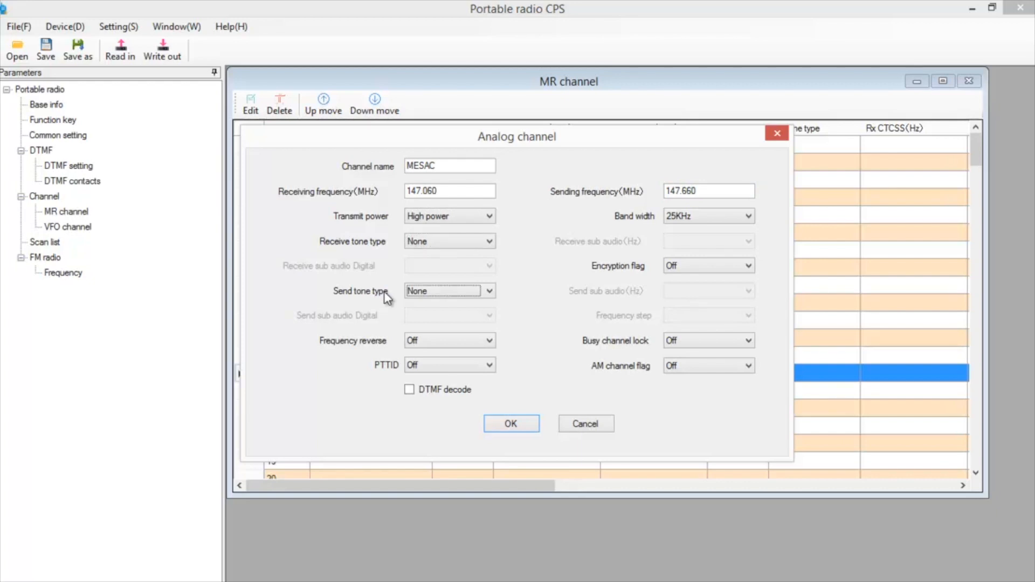
Step: Give MESAC a CTCSS send tone of 100.0 Hz and confirm the channel
{"action": "left_click", "coordinate": [479, 292]}
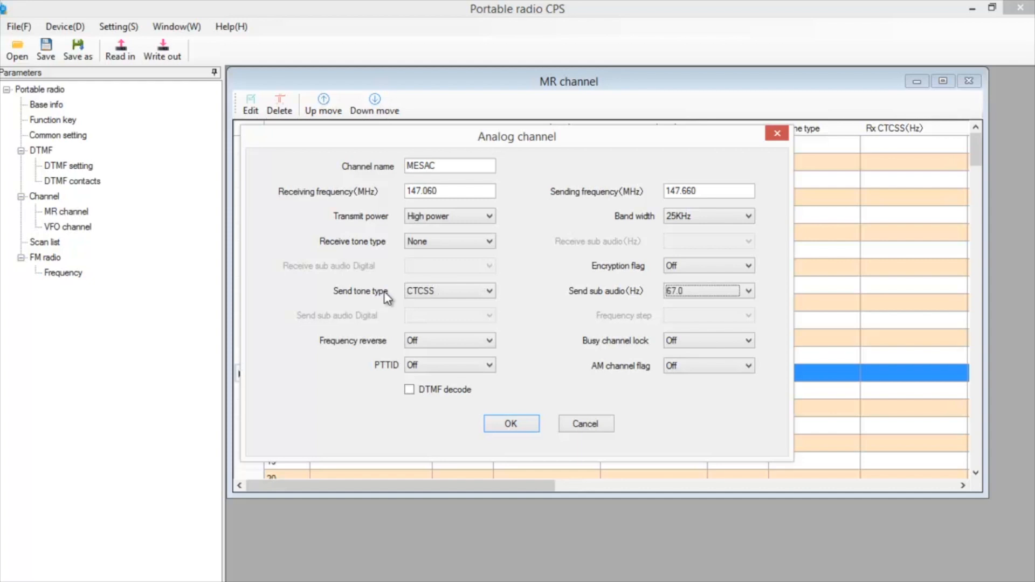
{"action": "left_click", "coordinate": [747, 291]}
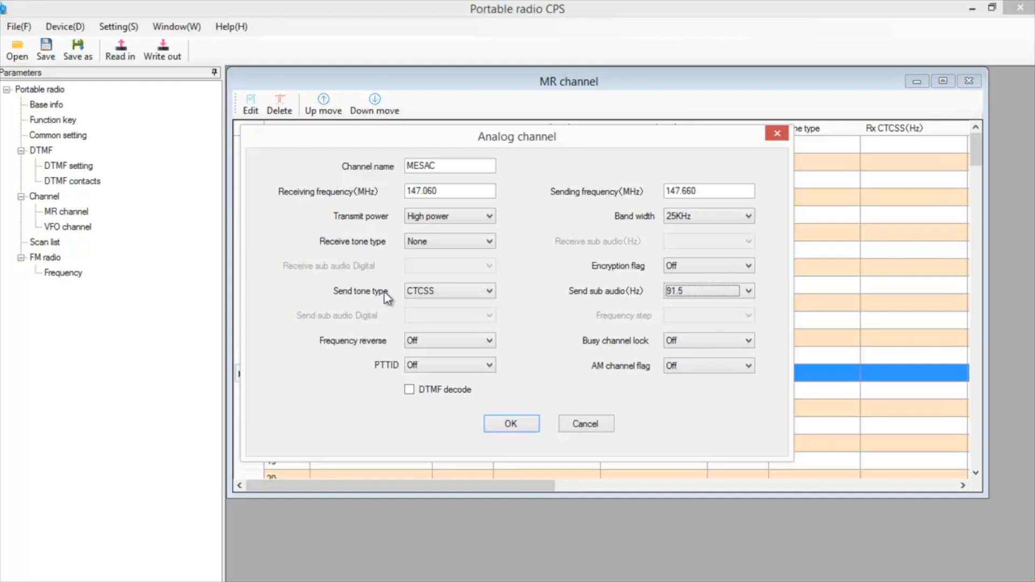
{"action": "left_click", "coordinate": [748, 291]}
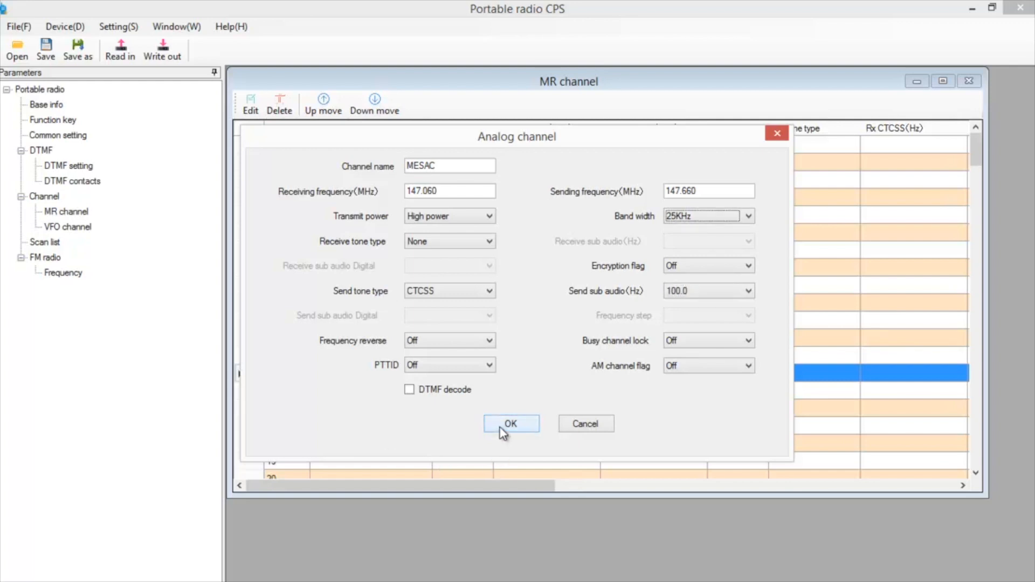
{"action": "left_click", "coordinate": [511, 424]}
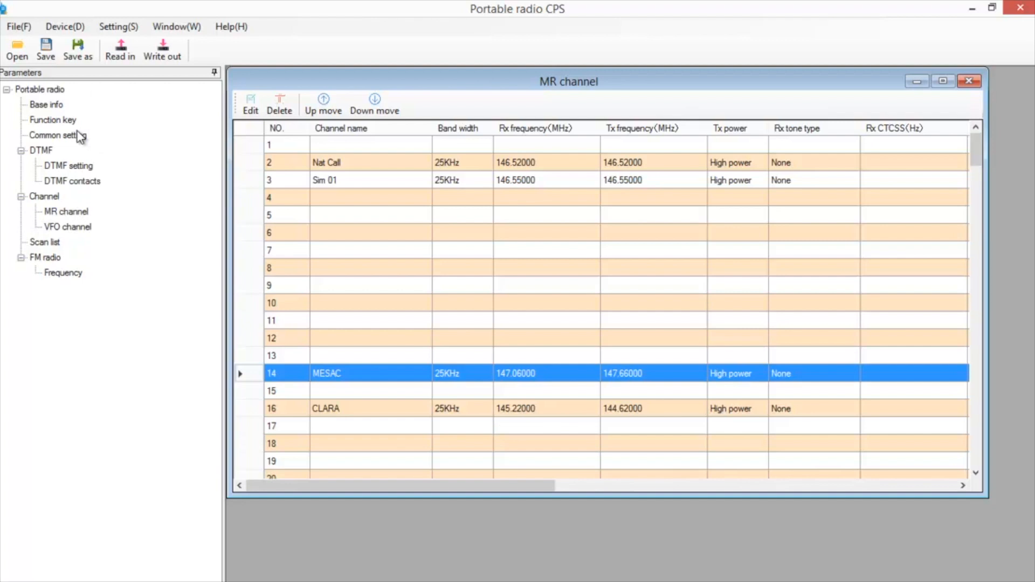
Step: In Function key settings, assign Side key 1 long press to FM radio on/off and return to Common setting
{"action": "left_click", "coordinate": [56, 136]}
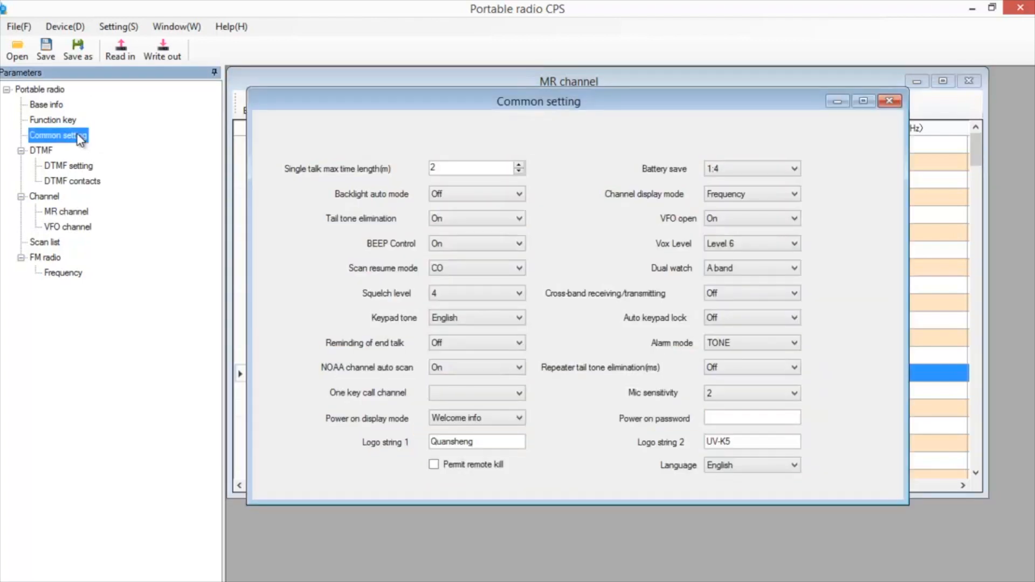
{"action": "left_click", "coordinate": [51, 119]}
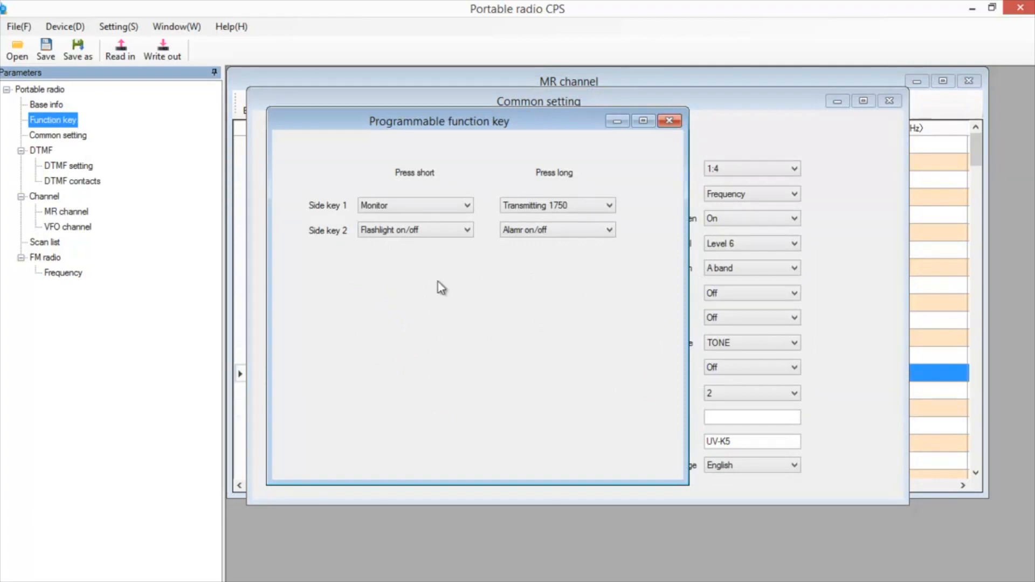
{"action": "mouse_move", "coordinate": [424, 208]}
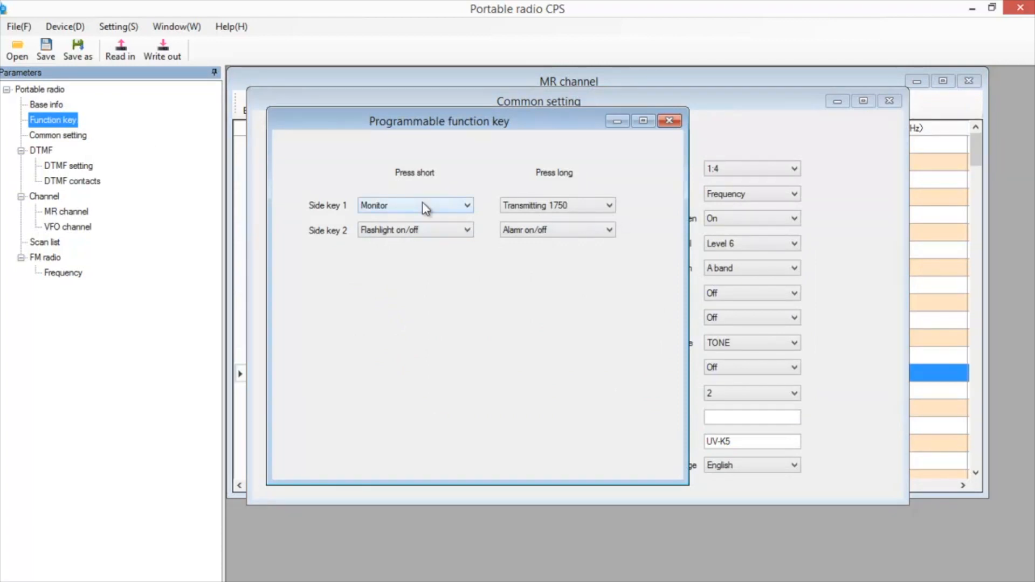
{"action": "left_click", "coordinate": [466, 205]}
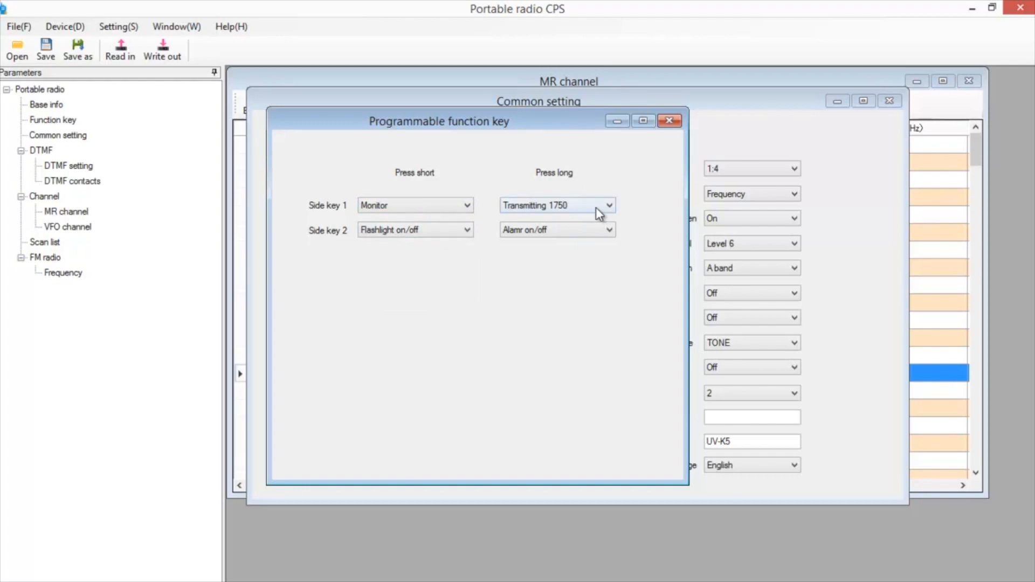
{"action": "left_click", "coordinate": [608, 204]}
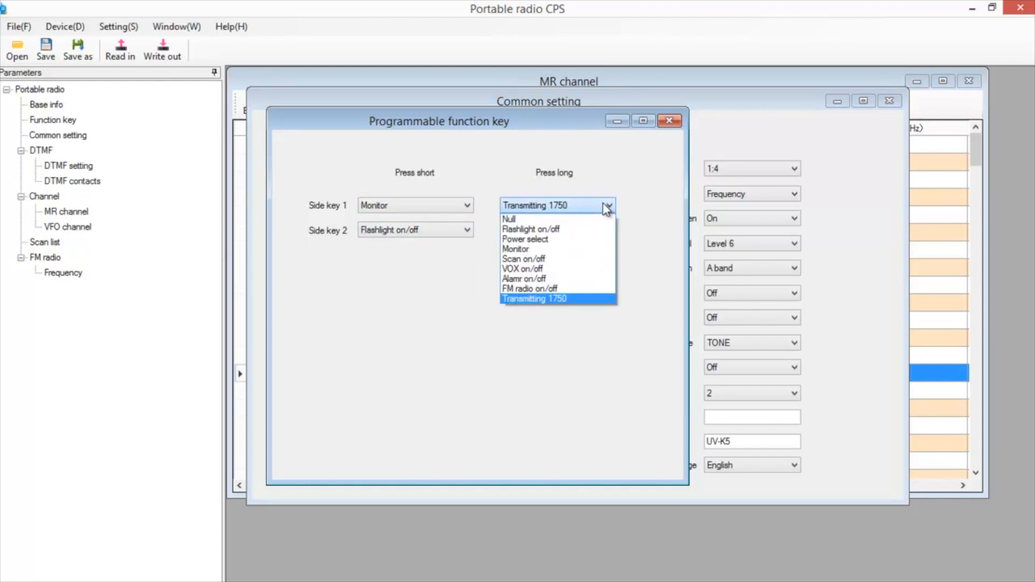
{"action": "mouse_move", "coordinate": [539, 289]}
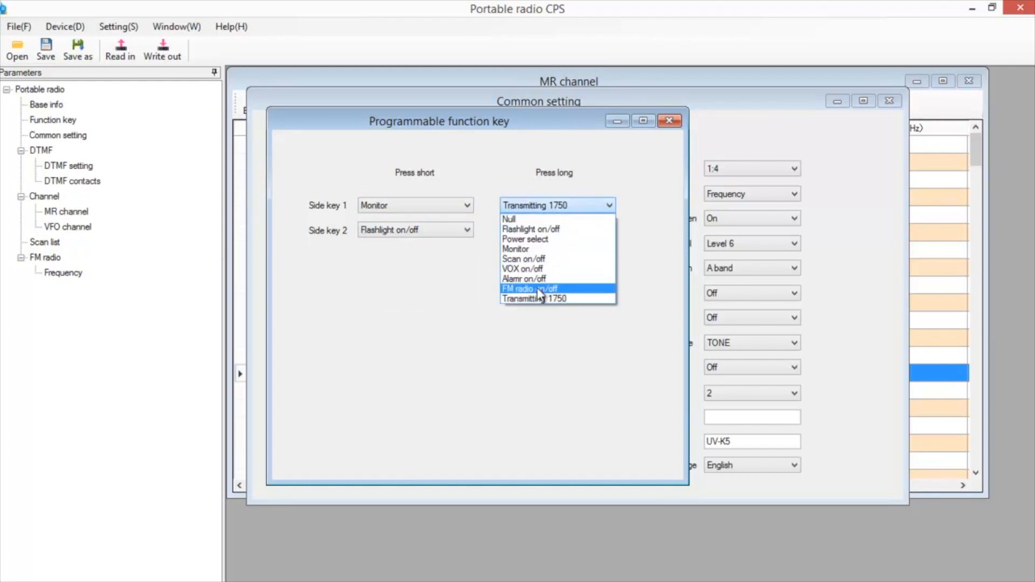
{"action": "left_click", "coordinate": [524, 289]}
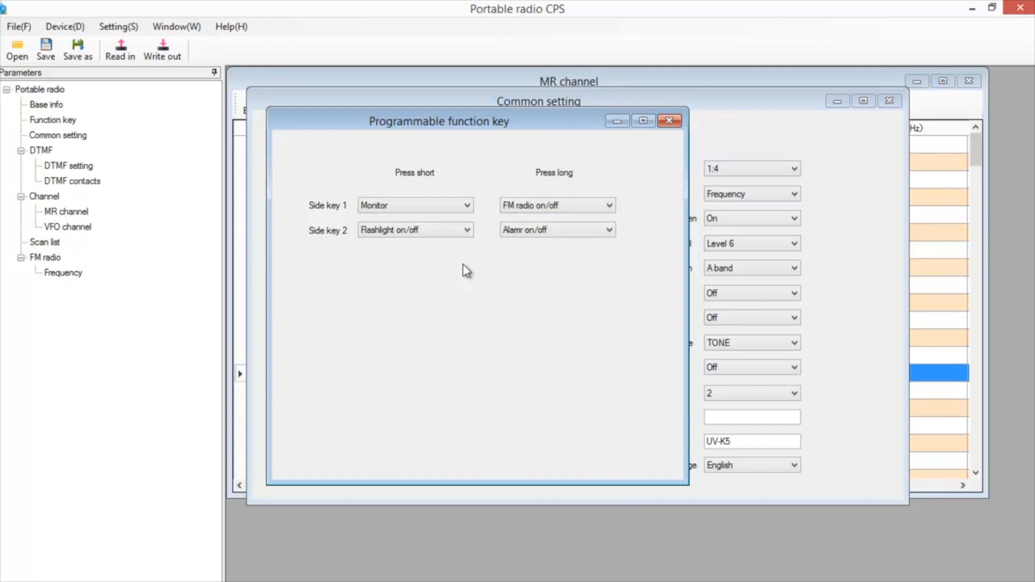
{"action": "left_click", "coordinate": [58, 135]}
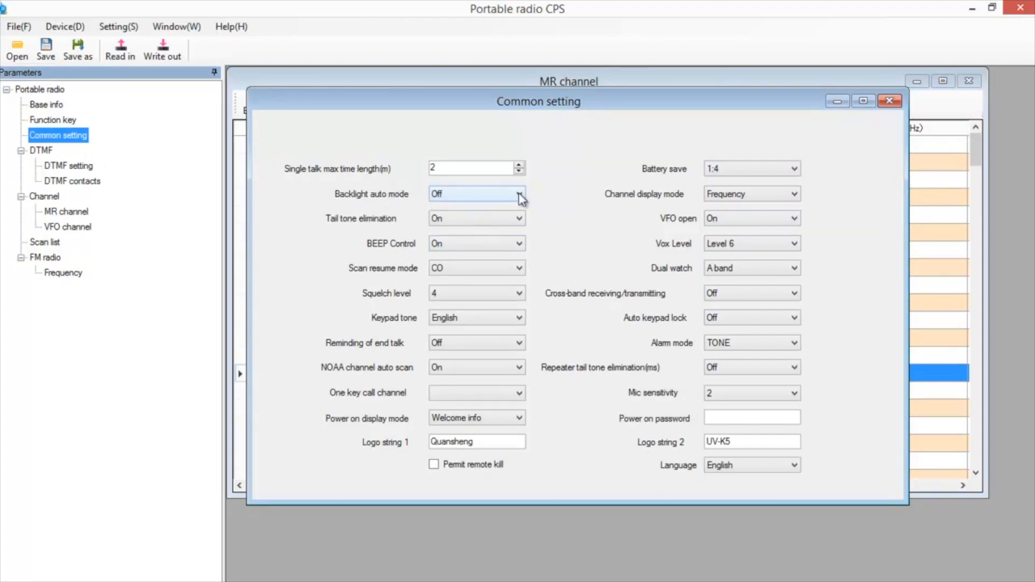
Step: Set BEEP Control to Off and Channel display mode to Channel name, leaving backlight and squelch
{"action": "left_click", "coordinate": [520, 194]}
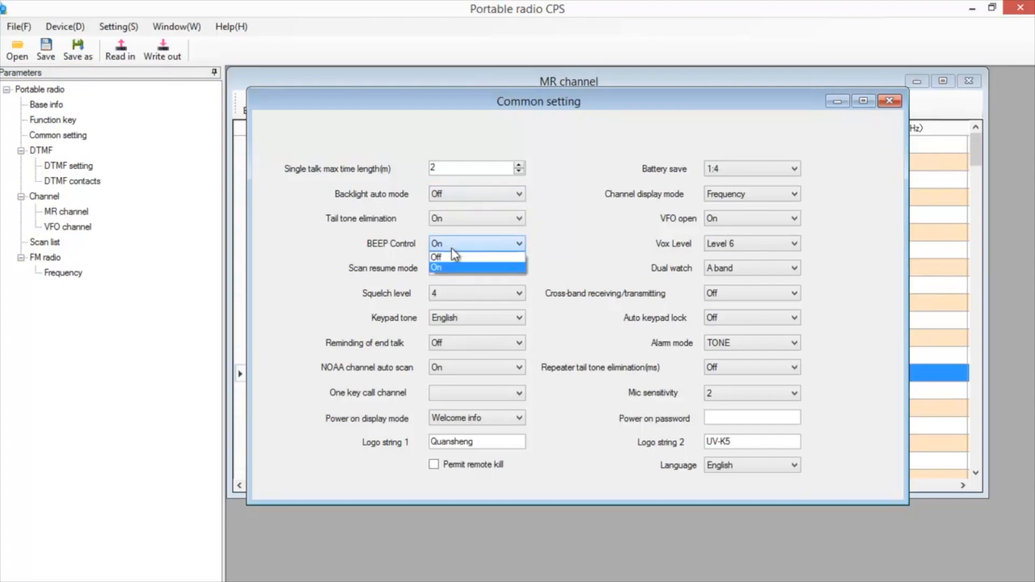
{"action": "left_click", "coordinate": [437, 256]}
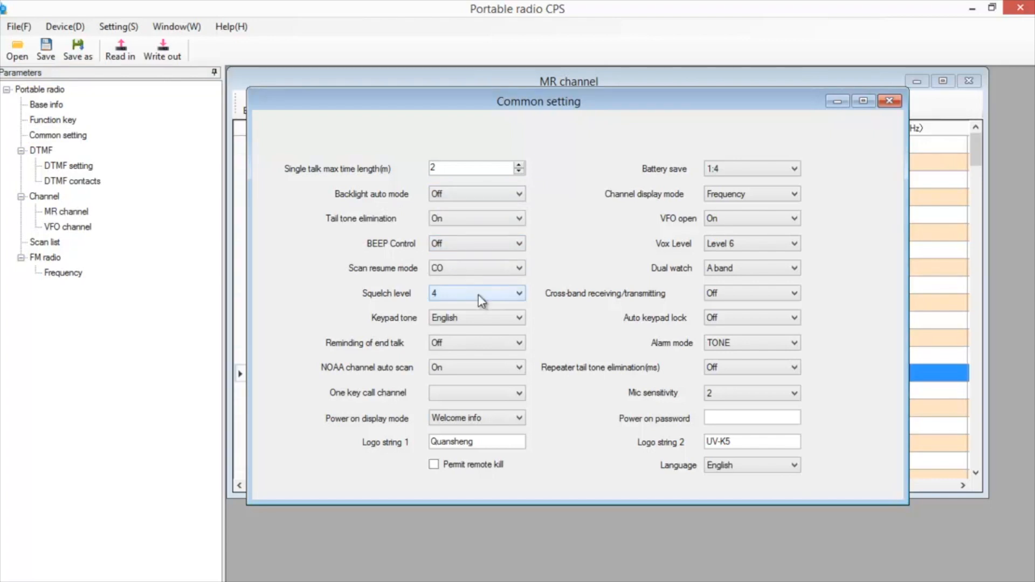
{"action": "left_click", "coordinate": [476, 294]}
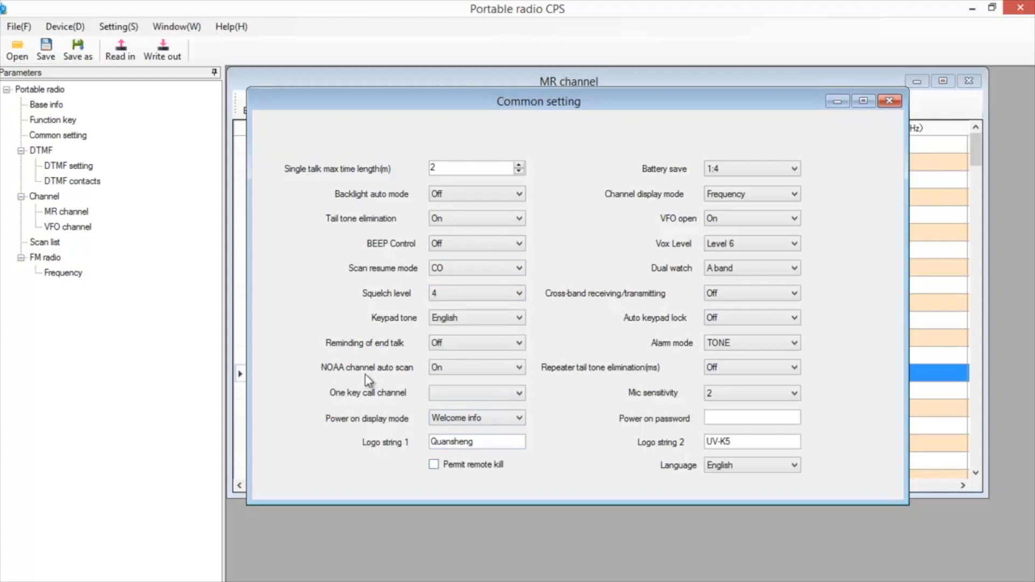
{"action": "mouse_move", "coordinate": [602, 395]}
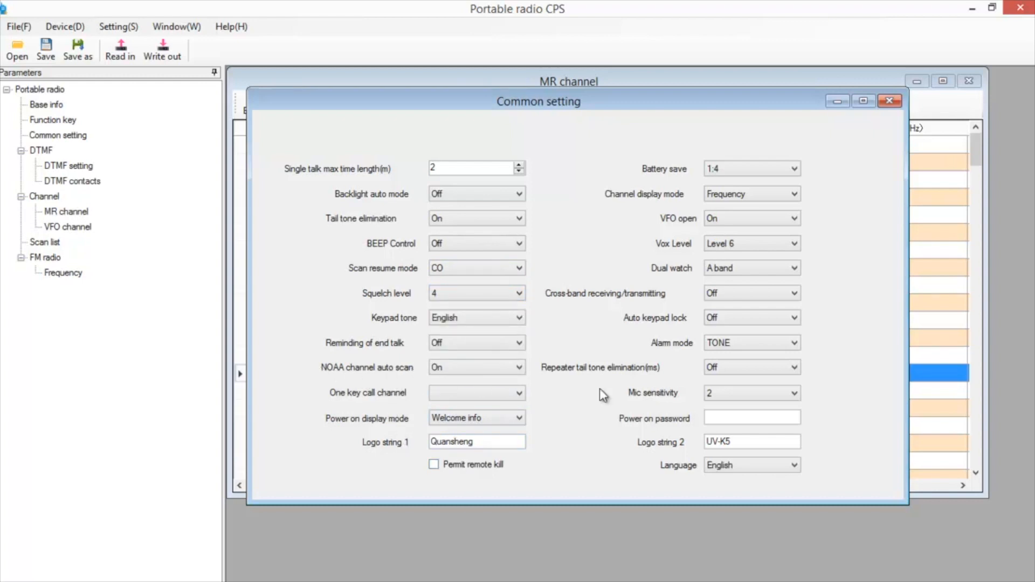
{"action": "mouse_move", "coordinate": [640, 203]}
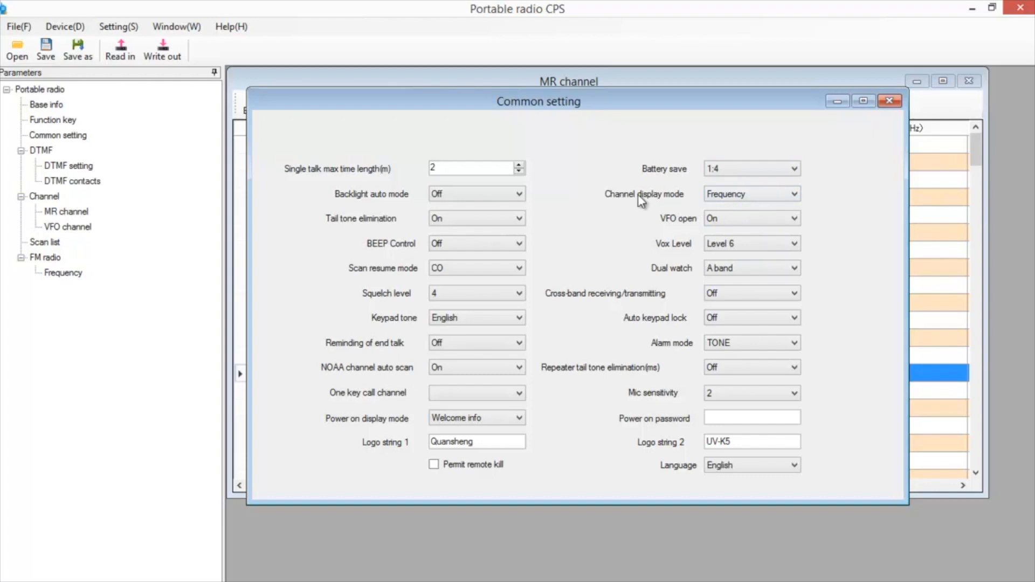
{"action": "left_click", "coordinate": [791, 194]}
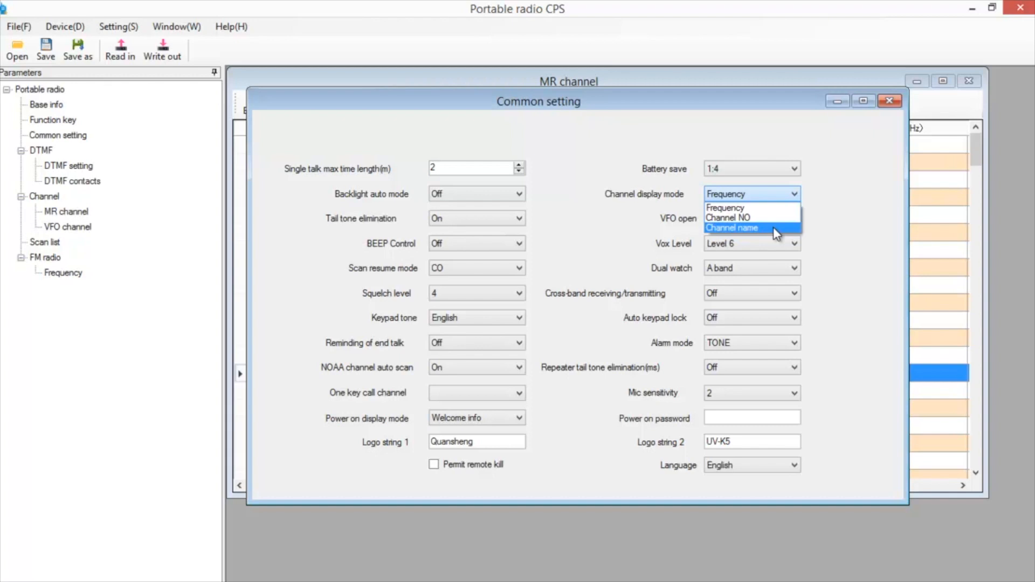
{"action": "left_click", "coordinate": [732, 228]}
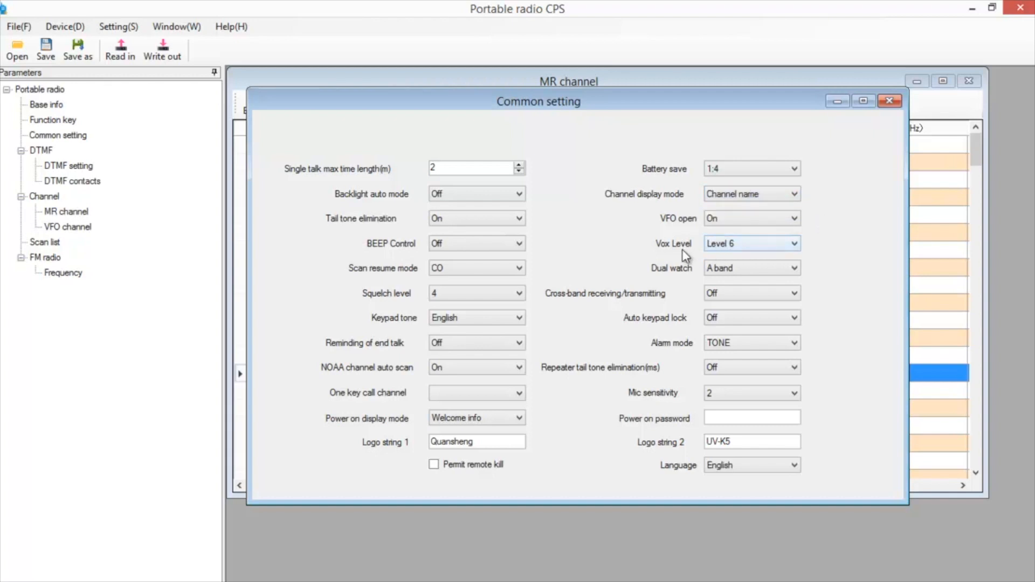
Step: Set Logo string 1 to 'WJ6F Radio', mic sensitivity to 4, and close Common setting
{"action": "left_click", "coordinate": [477, 442]}
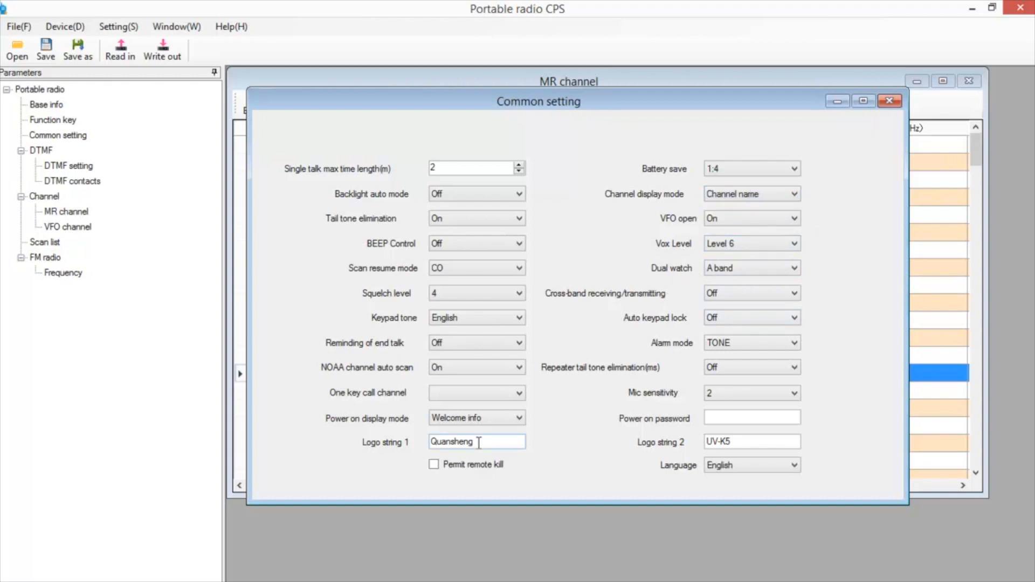
{"action": "double_click", "coordinate": [452, 442]}
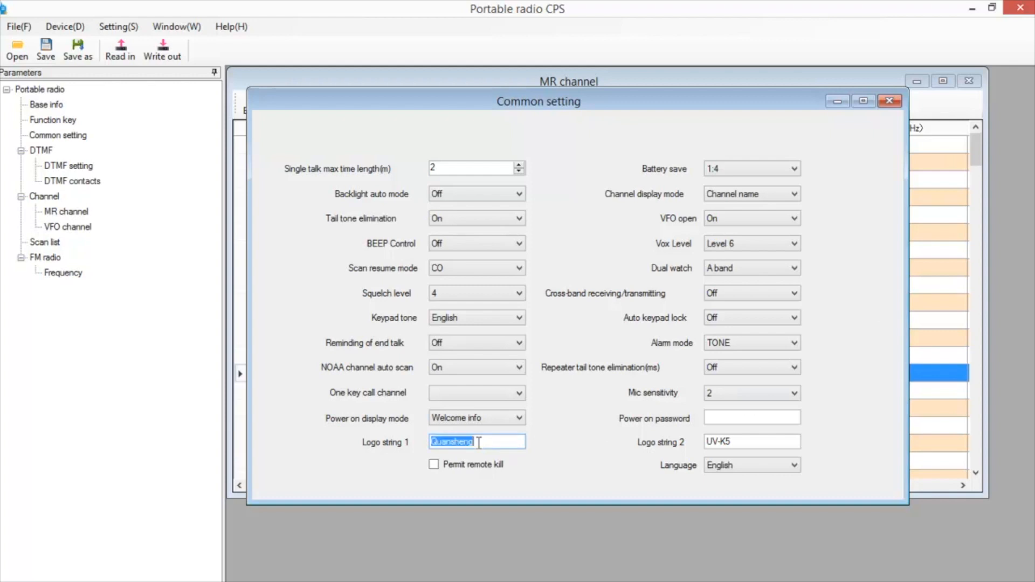
{"action": "type", "text": "WJ6F"}
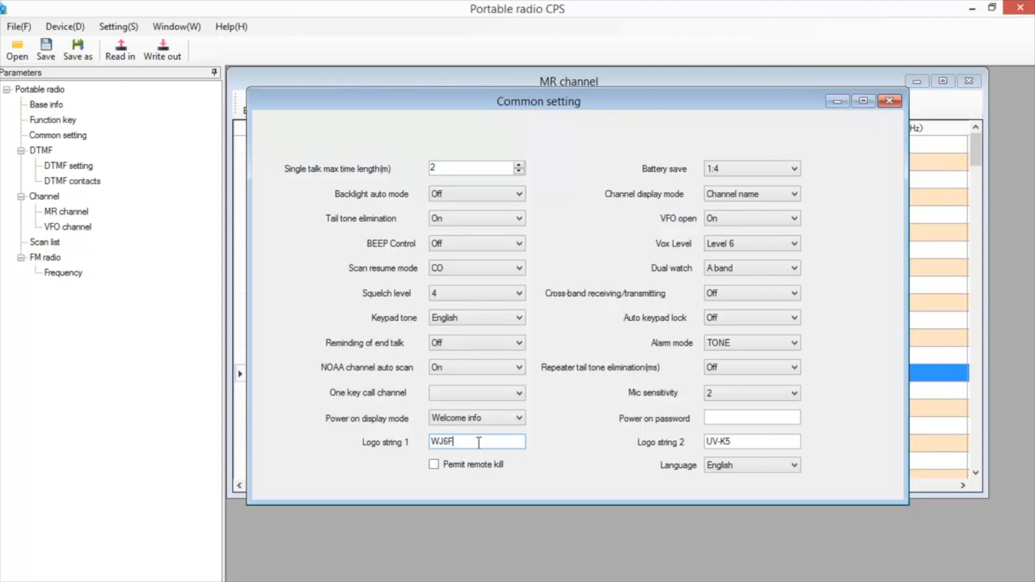
{"action": "type", "text": "Radio"}
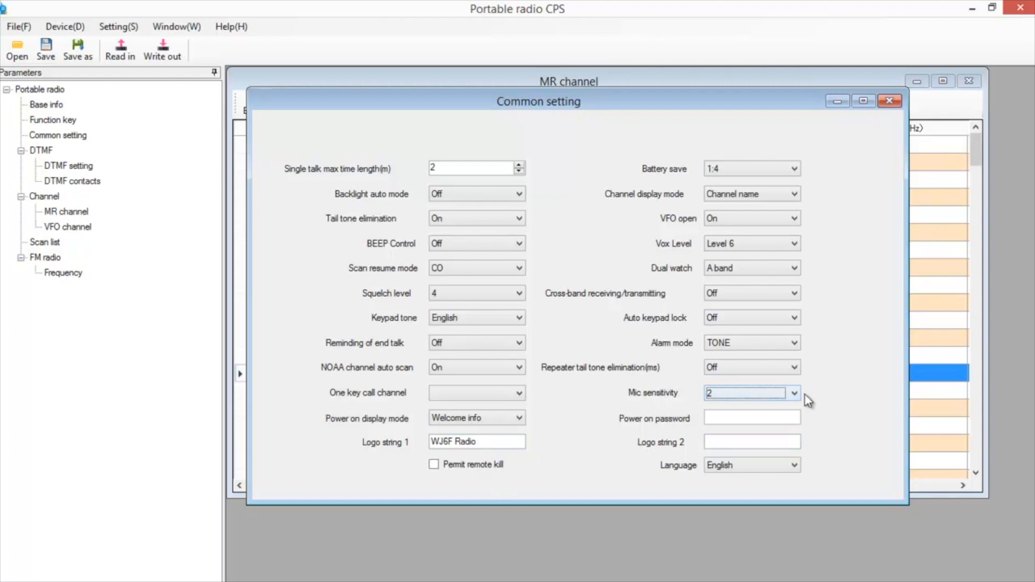
{"action": "left_click", "coordinate": [793, 393]}
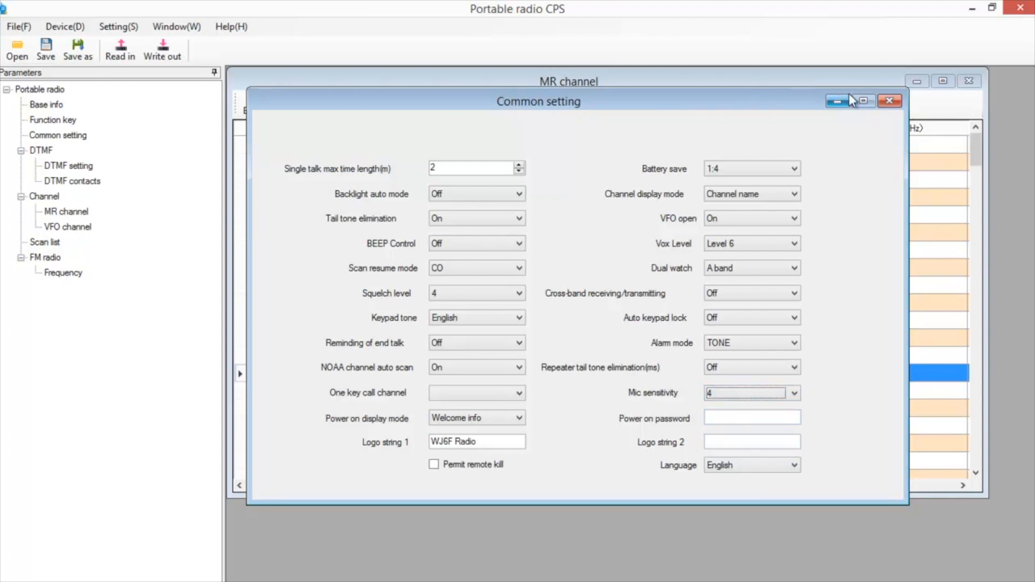
{"action": "mouse_move", "coordinate": [889, 103]}
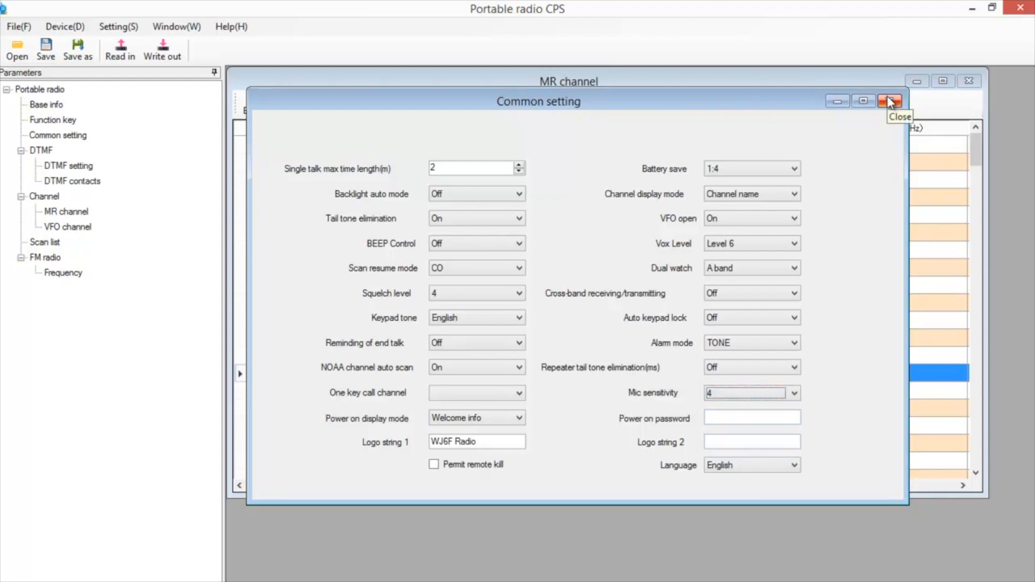
{"action": "left_click", "coordinate": [886, 102]}
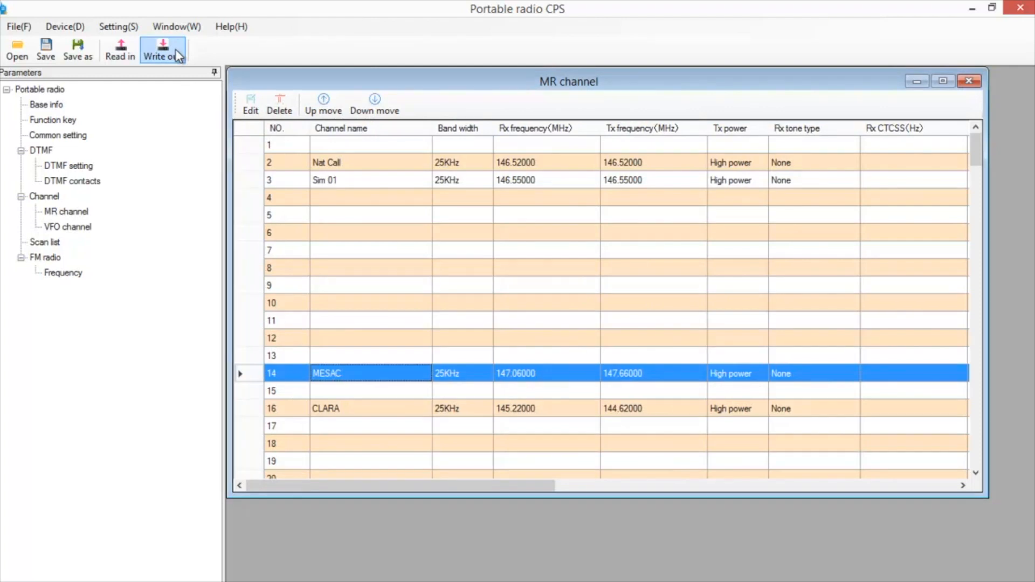
Step: Write the configuration out to the radio, acknowledge success, and go to FM radio settings
{"action": "left_click", "coordinate": [161, 49]}
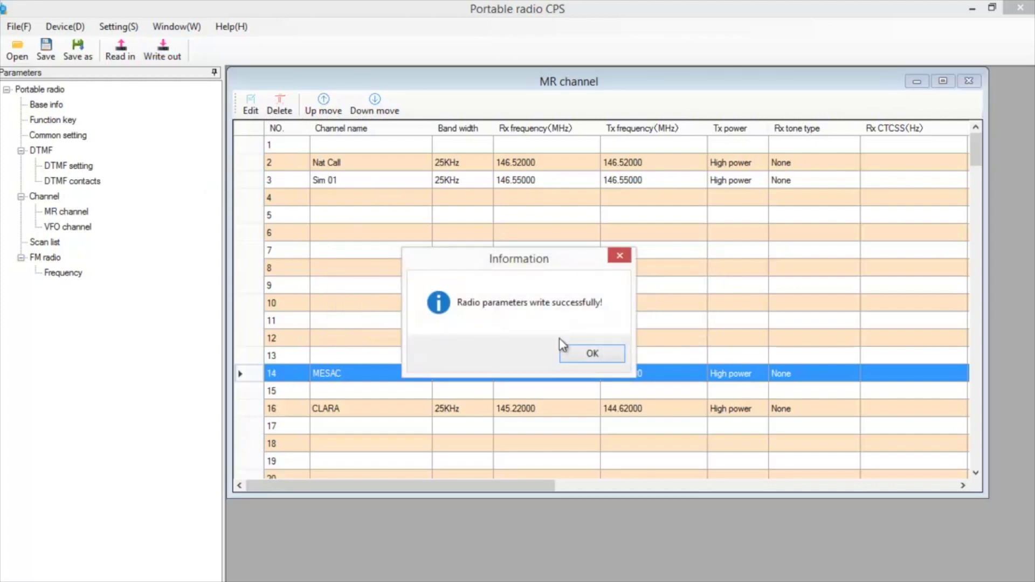
{"action": "left_click", "coordinate": [592, 354]}
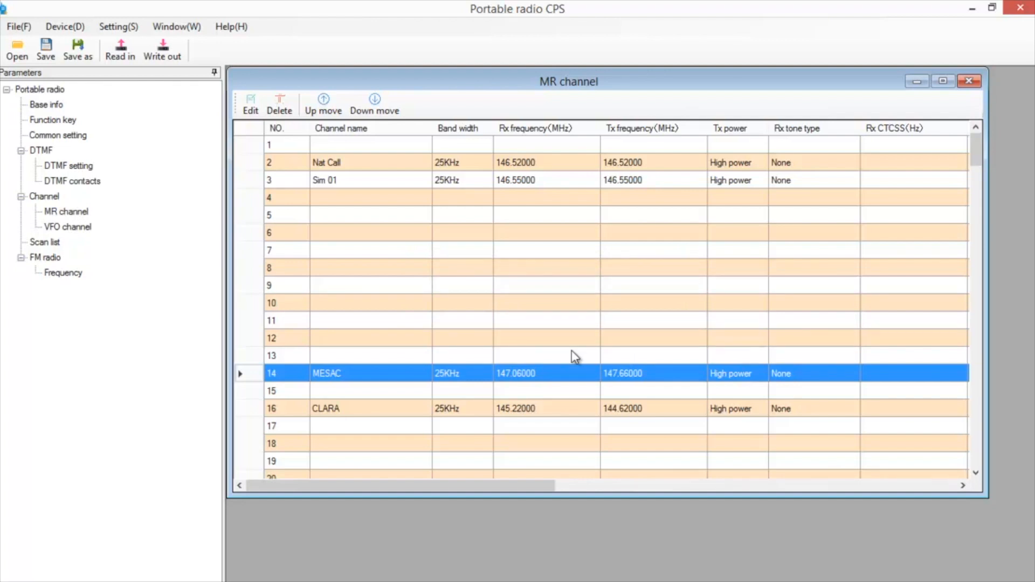
{"action": "left_click", "coordinate": [42, 257]}
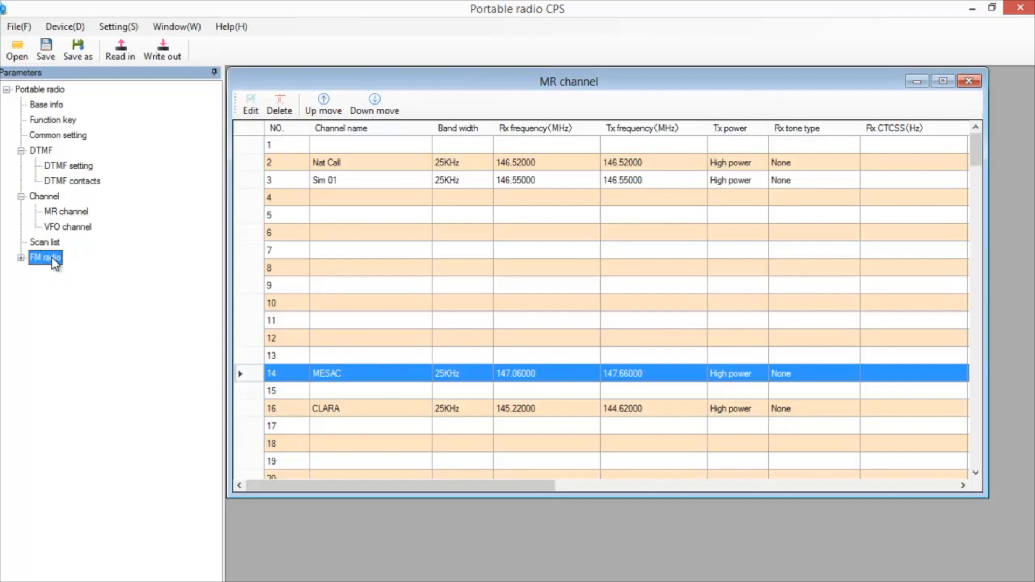
Step: Enter FM broadcast presets 95.5 MHz in row 1 and 93.1 MHz in row 2
{"action": "left_click", "coordinate": [60, 272]}
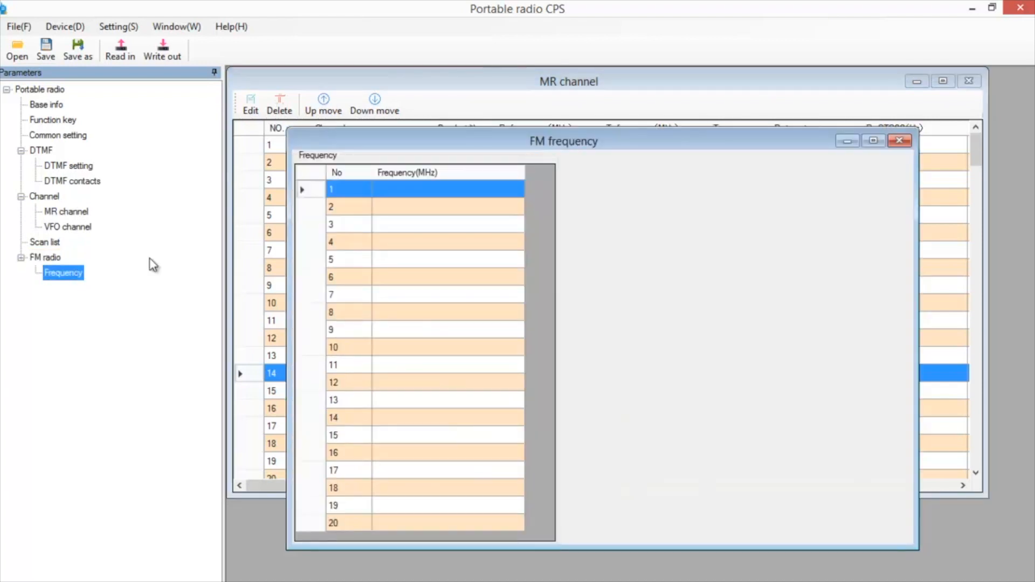
{"action": "left_click", "coordinate": [447, 188]}
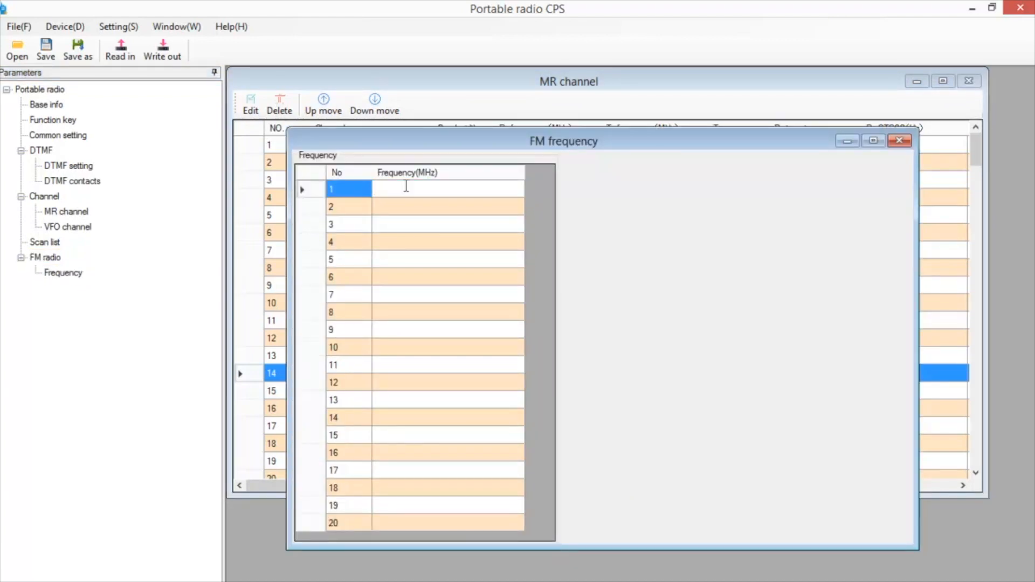
{"action": "type", "text": "95.5"}
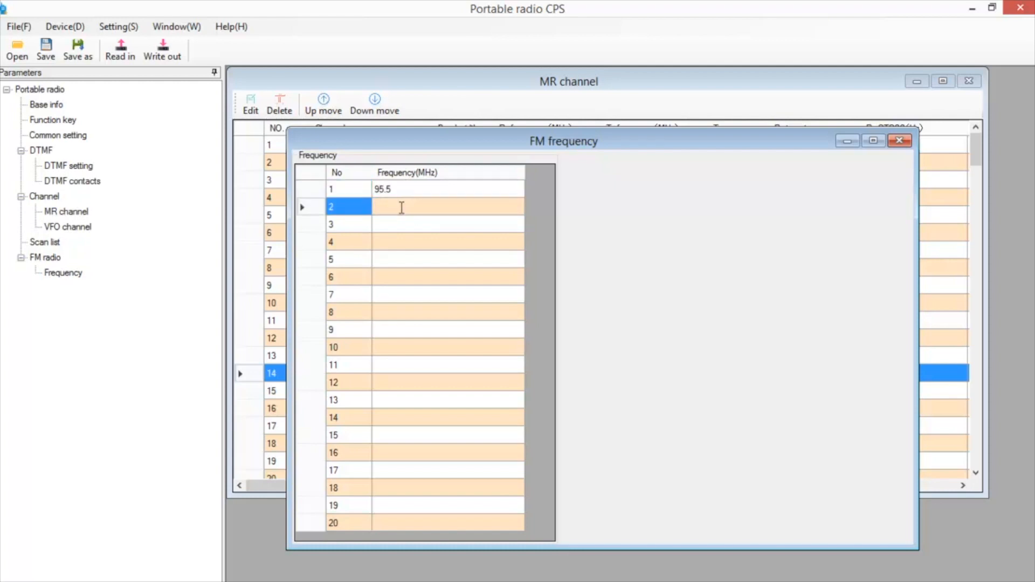
{"action": "type", "text": "93.1"}
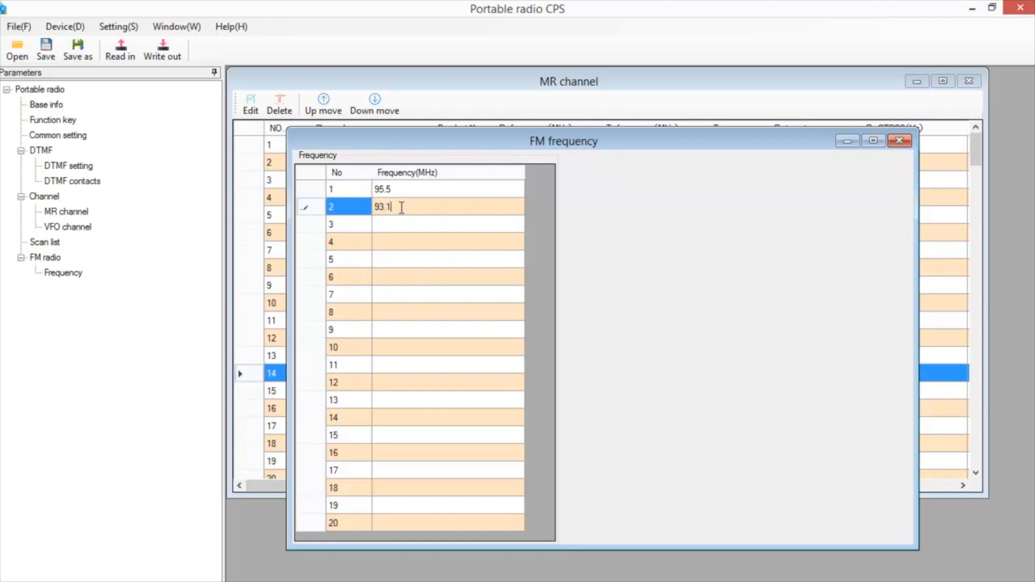